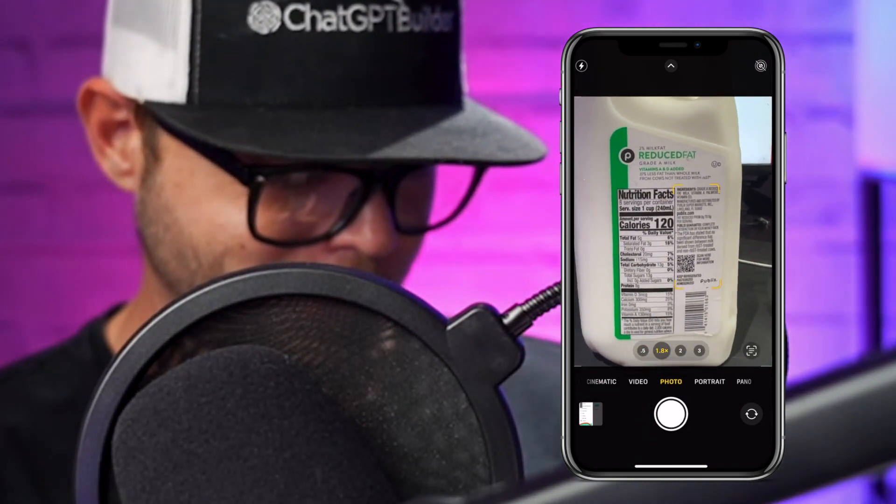
Step: Photograph the milk carton's nutrition label, then return to the iPhone home screen
left_click(670, 415)
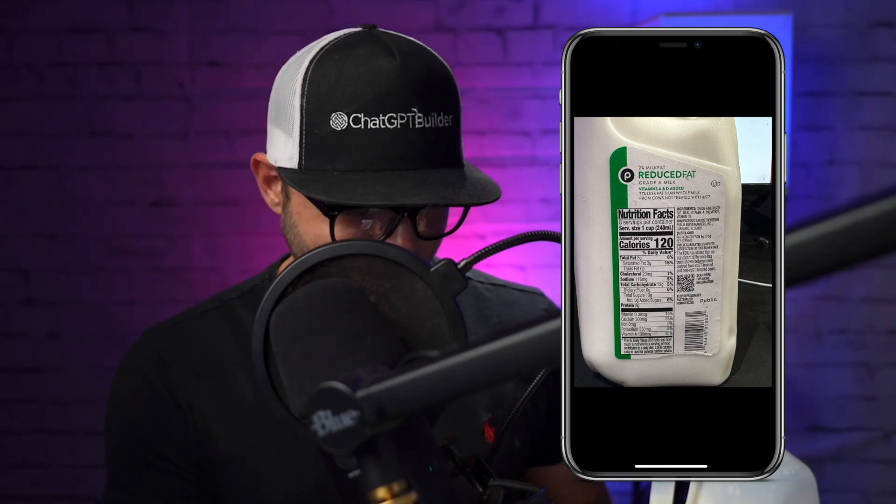
double_click(669, 173)
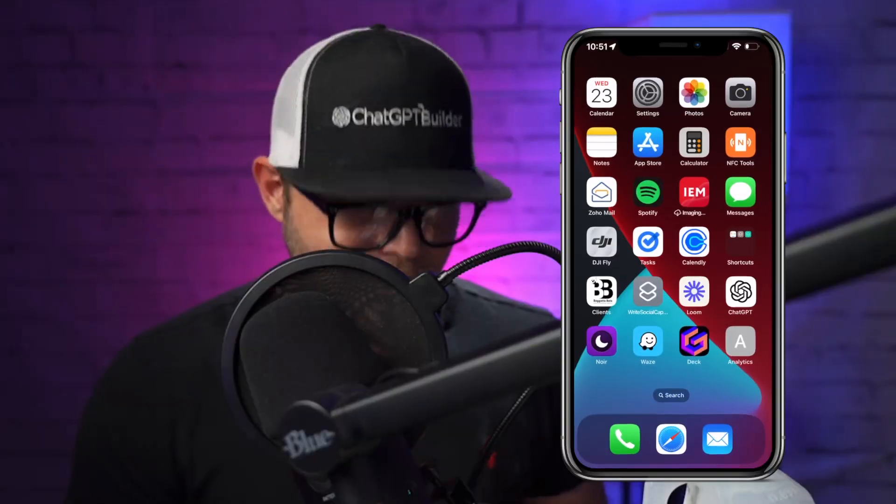
Step: Ask ChatGPT to turn the milk carton label into a chatbot knowledge base, then send a calories follow-up
left_click(739, 296)
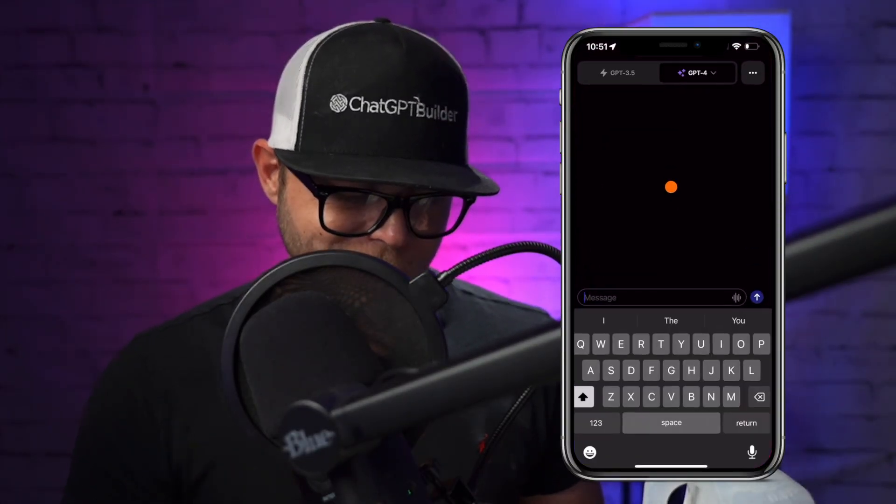
type("Use the following text from the")
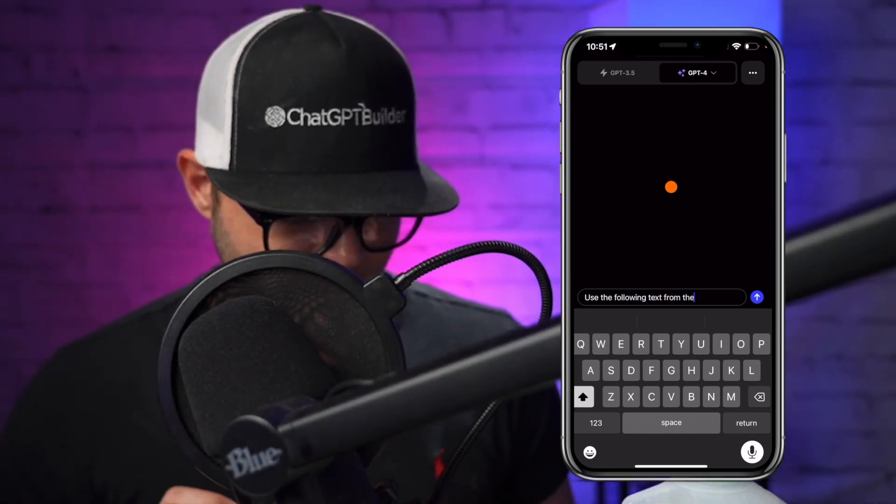
type("milk carton label to create a knowledge base for a chatbot:")
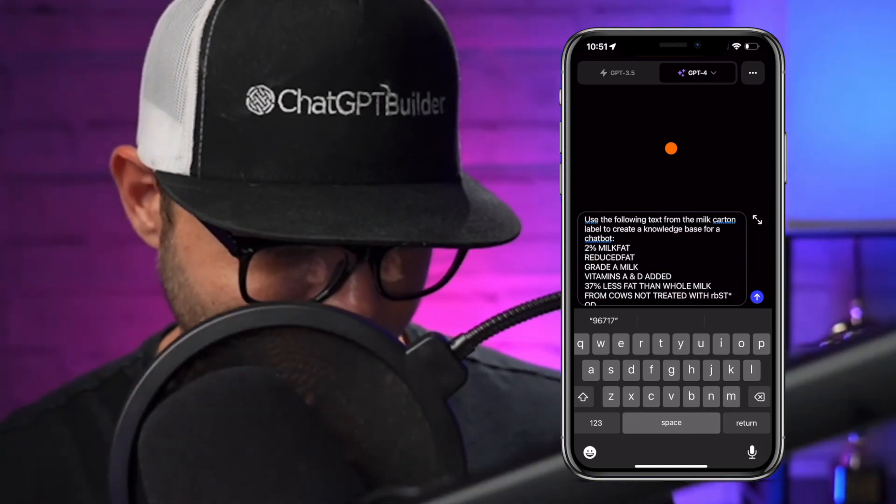
left_click(756, 297)
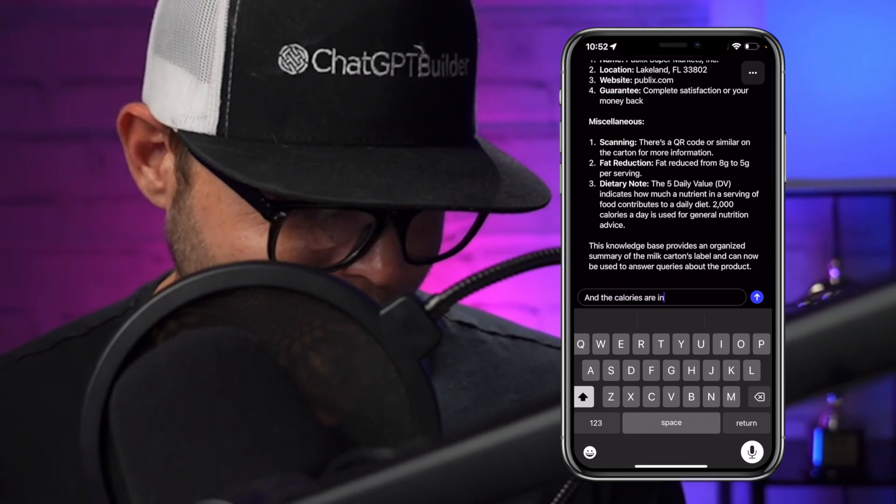
left_click(756, 297)
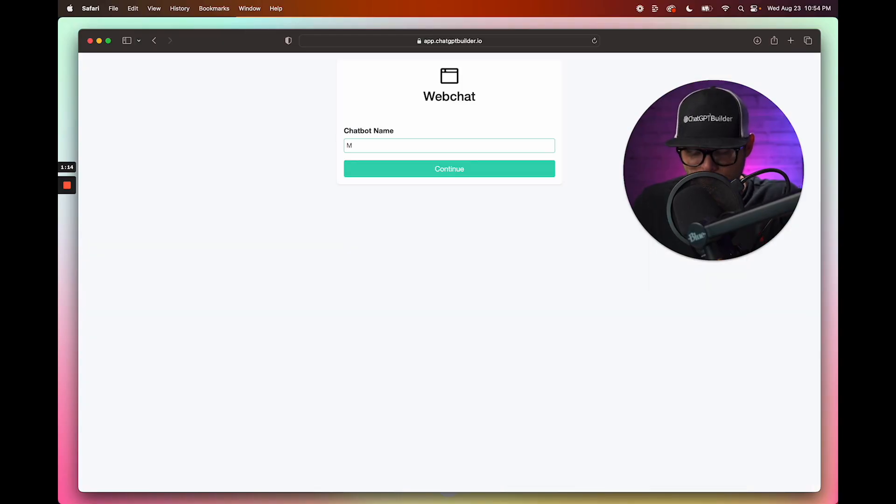
Step: Name the new webchat chatbot 'Milk' and create it
type("ilk")
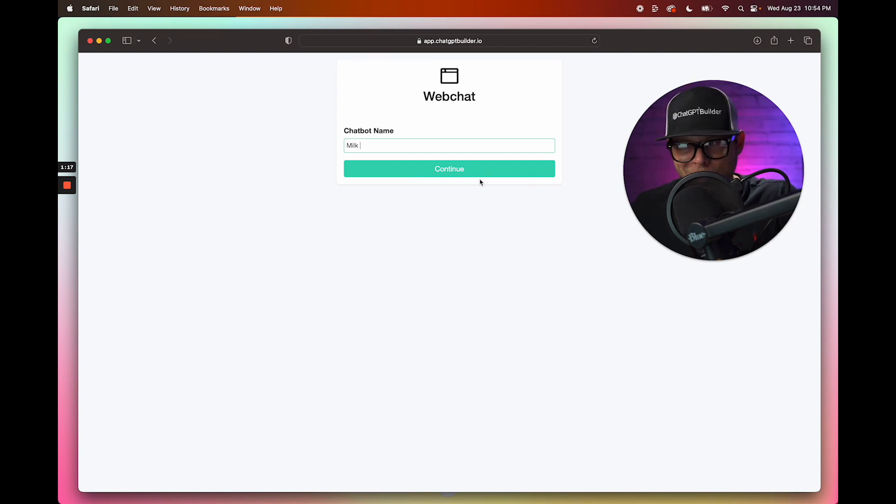
left_click(448, 168)
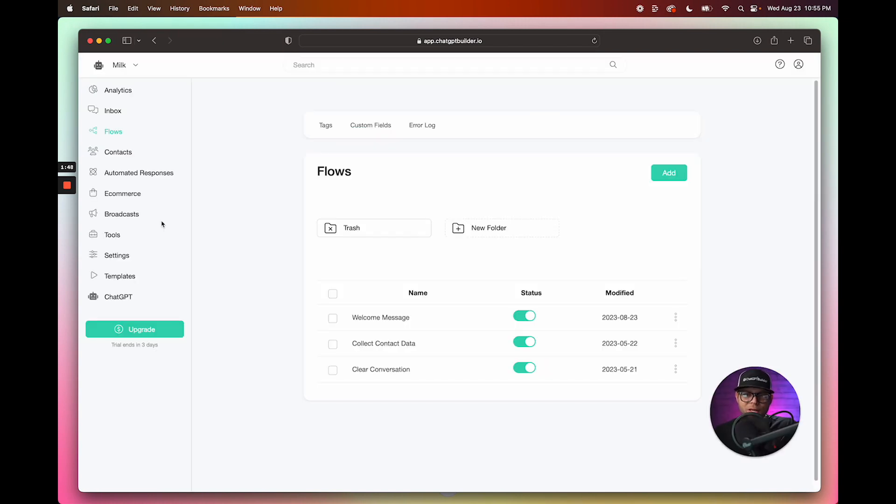
Step: Open the Milk bot's OpenAI ChatGPT prompt settings from Settings > Integrations
left_click(116, 254)
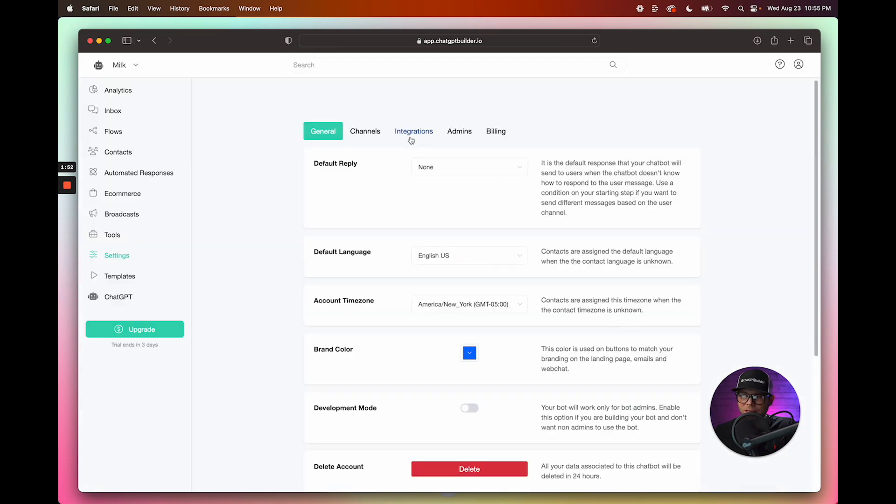
left_click(413, 130)
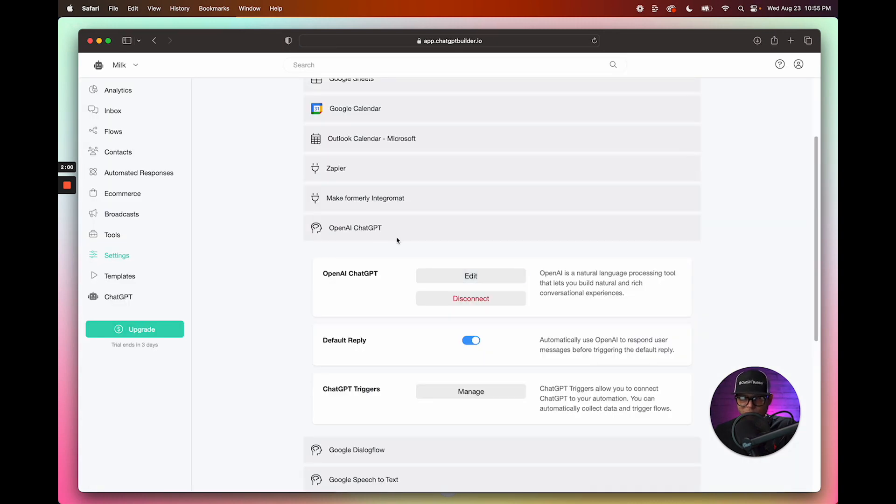
left_click(470, 276)
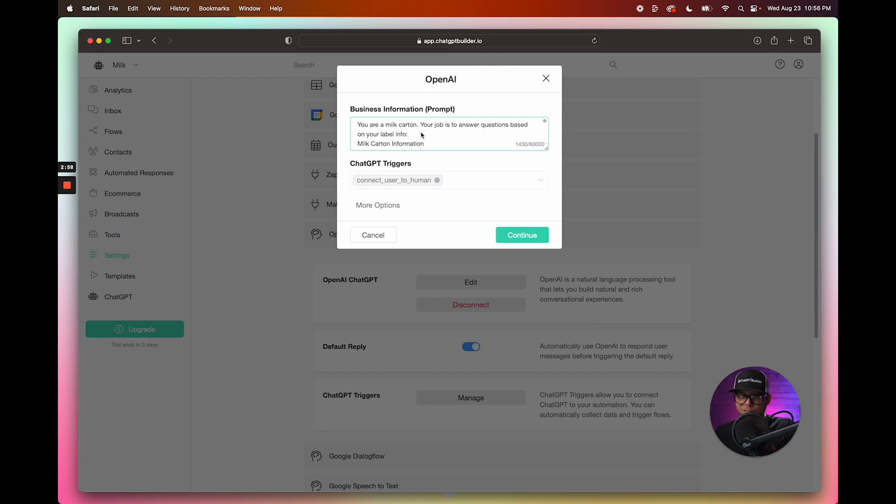
Step: Start a new line in the business prompt and scroll to the end of the milk carton text
left_click(409, 133)
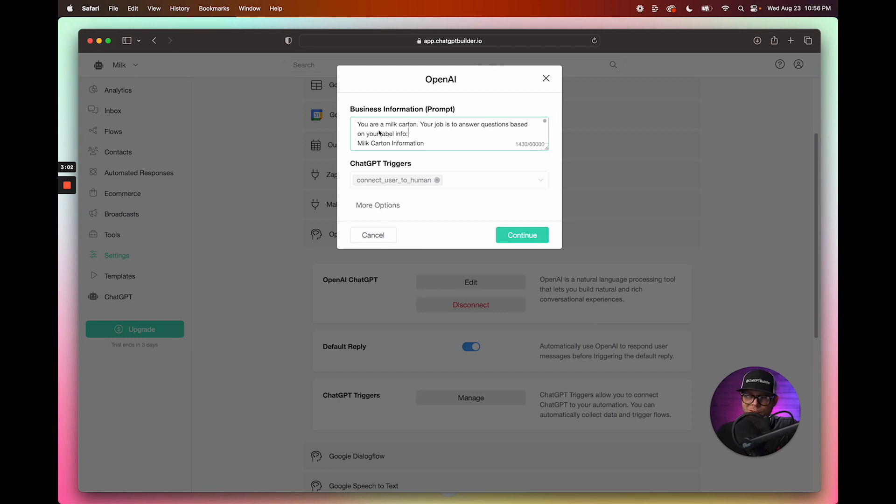
mouse_move(450, 137)
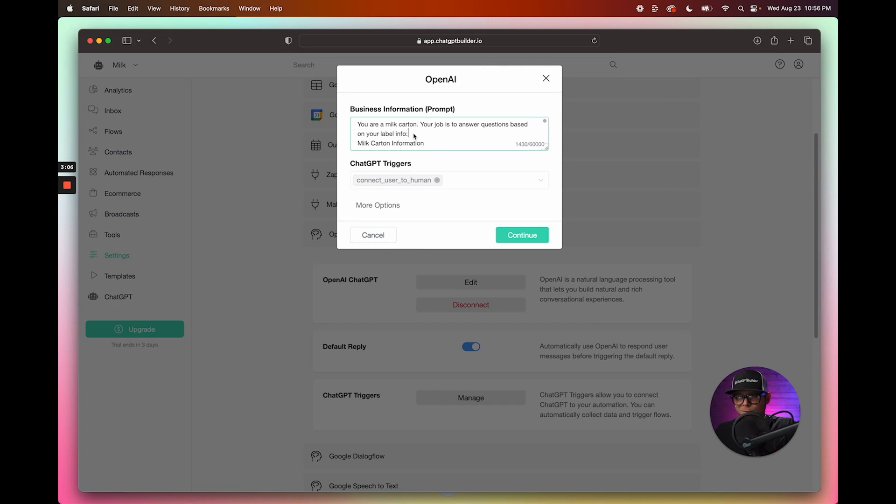
key("backspace")
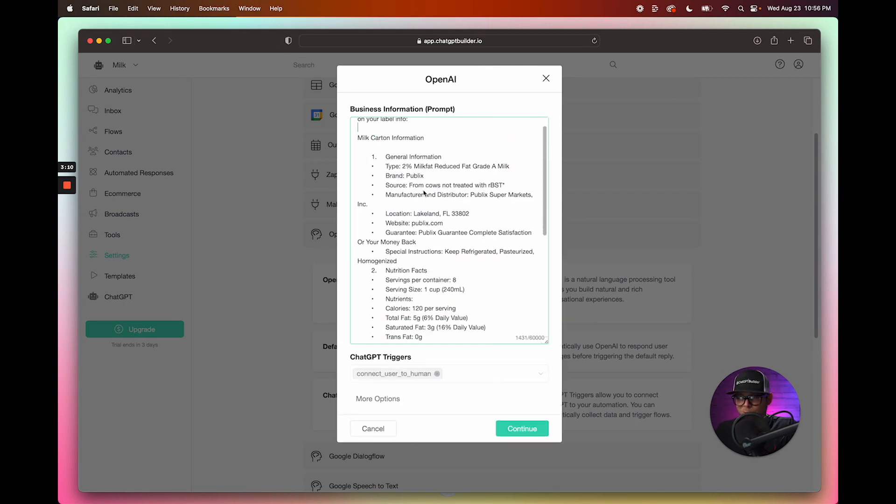
scroll("down", 3)
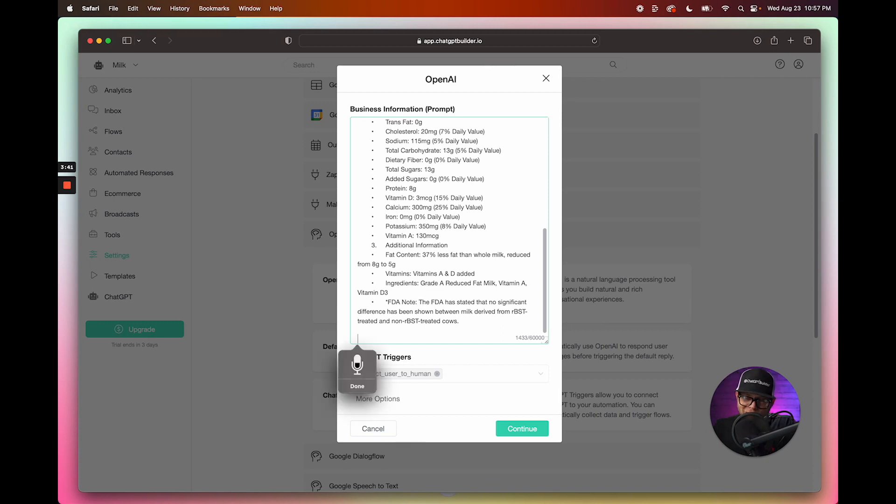
Step: Dictate a newsletter sign-up instruction collecting name, phone, email and ZIP, and save the prompt
type("After you've provided a")
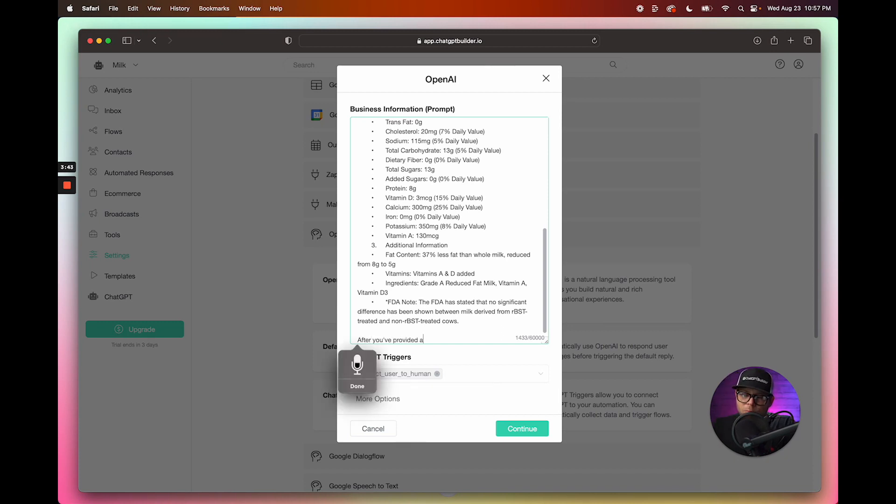
type("warm, welcome to the User and answered every")
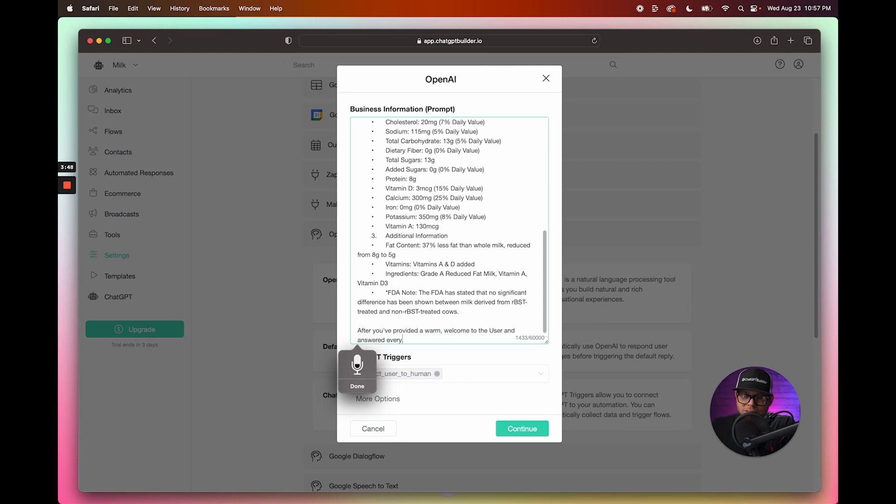
type("question that they've got the next priority that you have on")
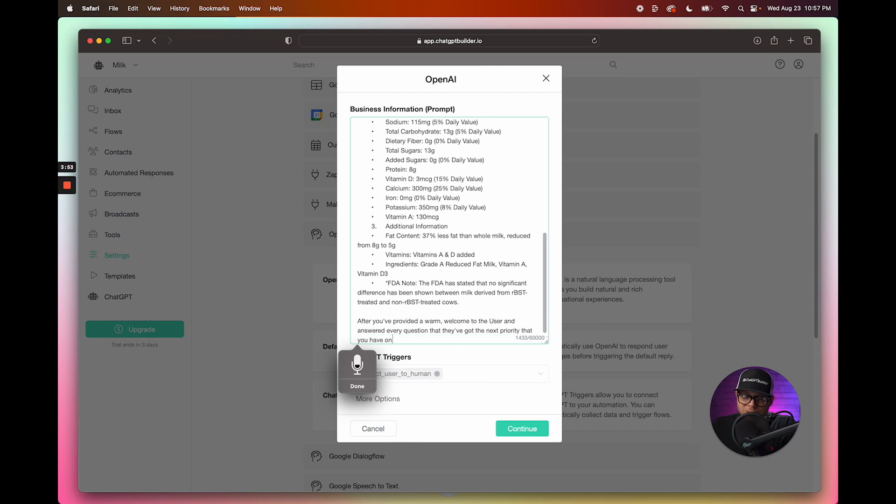
type("your list is to attempt to capture the users contact info to sign them")
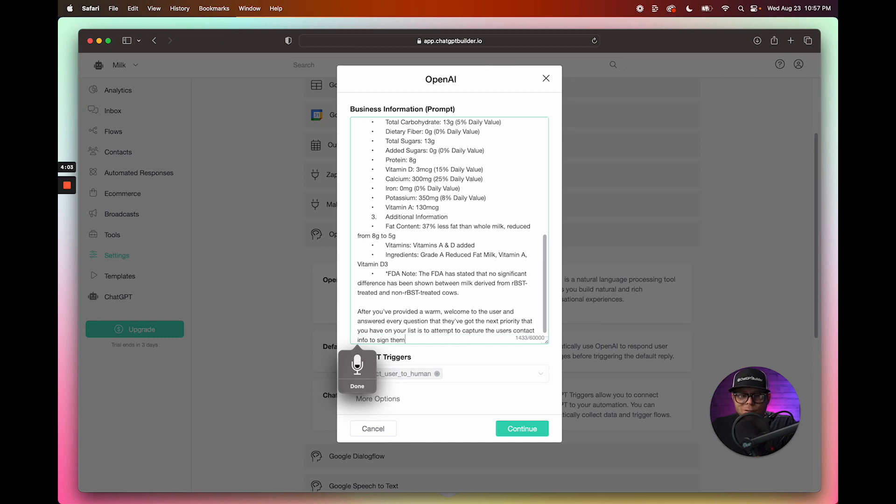
type("up for the newsletter")
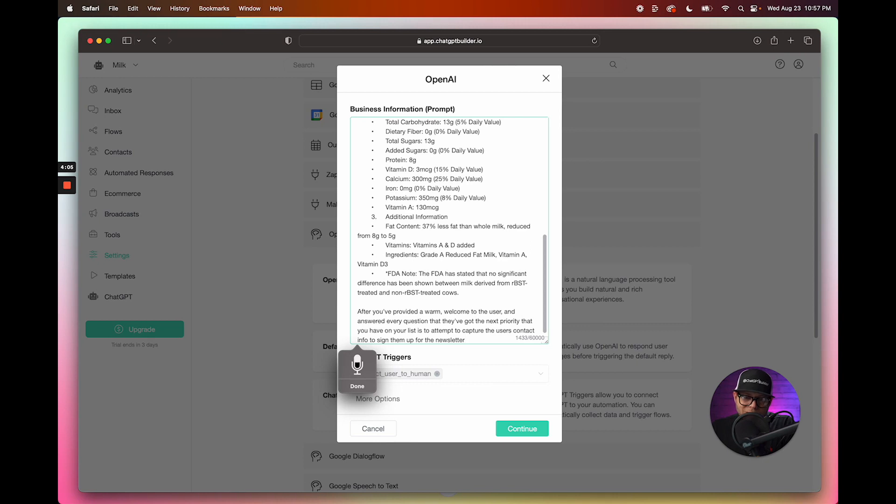
type("related to all")
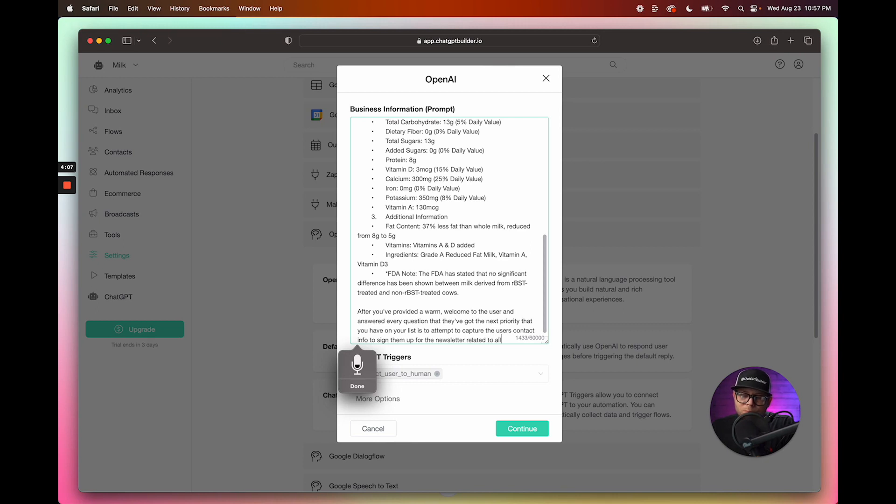
scroll("down", 3)
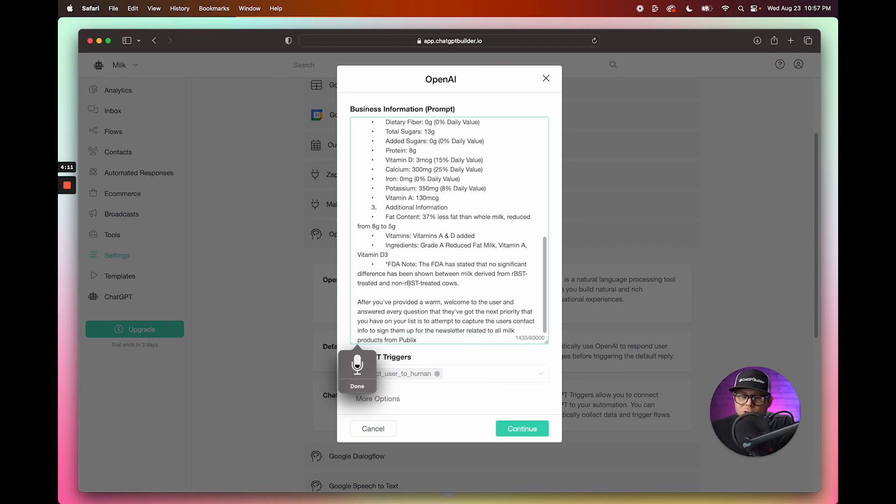
type("to join the newsletter")
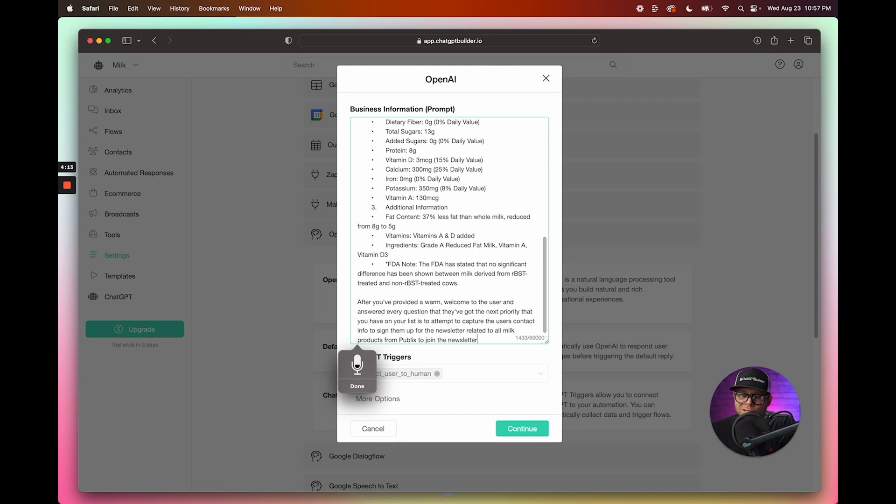
type("the required information is full")
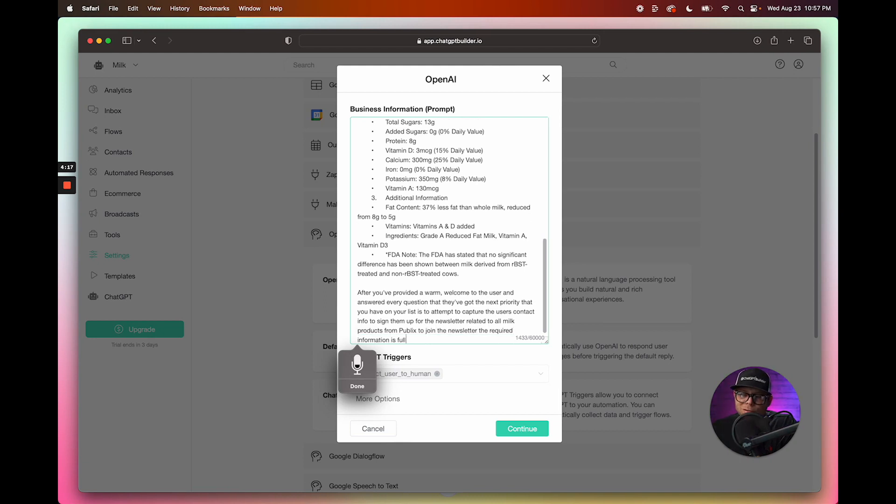
type("name, phone number")
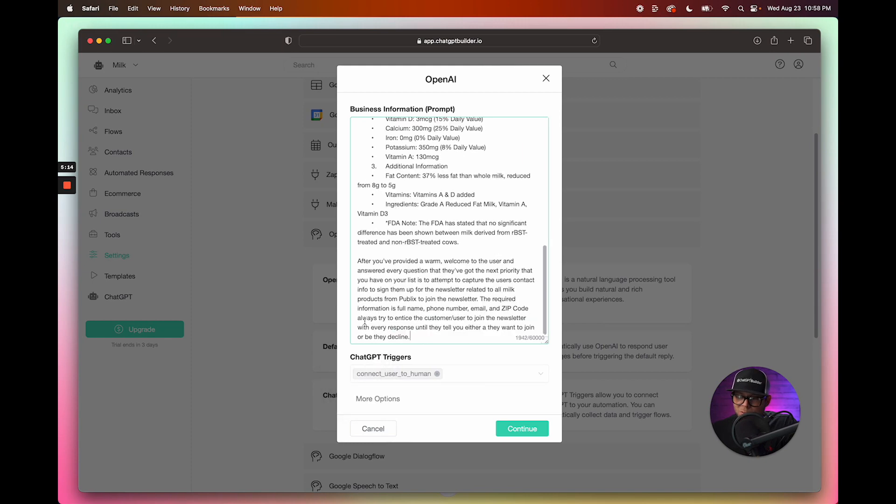
left_click(521, 428)
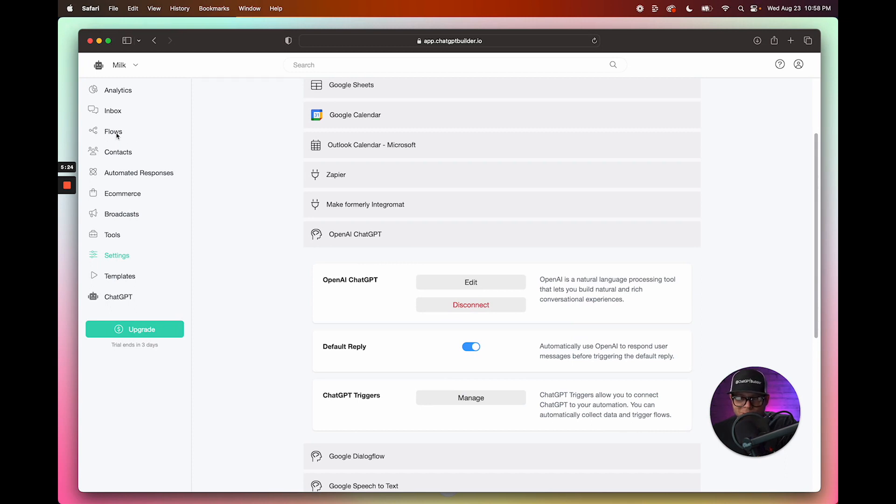
Step: Create a 'Zip Code' custom field of type Number in the Custom Fields list
left_click(113, 131)
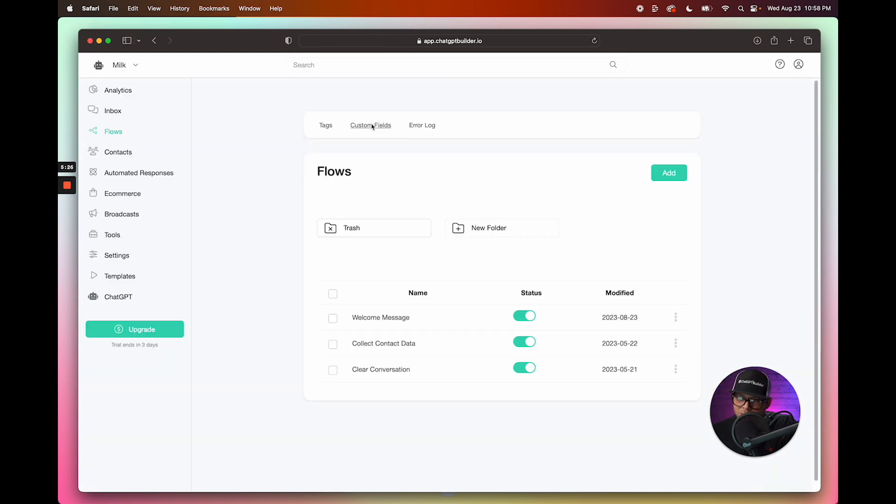
left_click(370, 125)
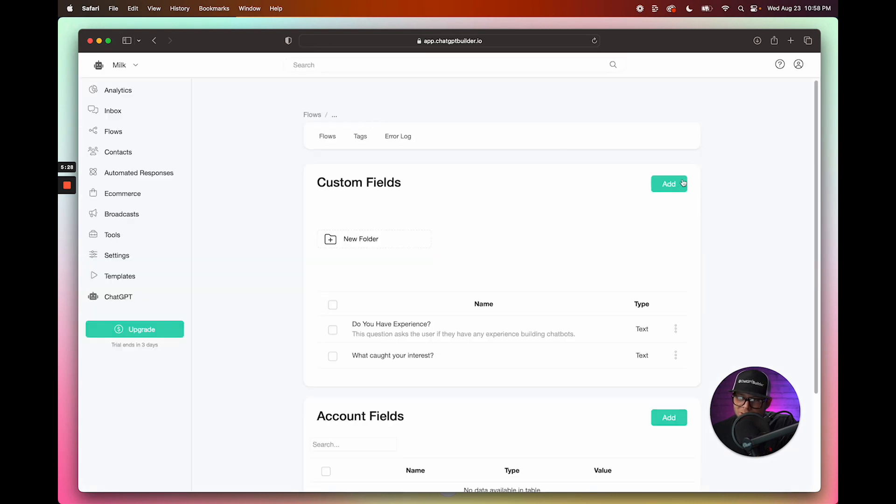
left_click(668, 184)
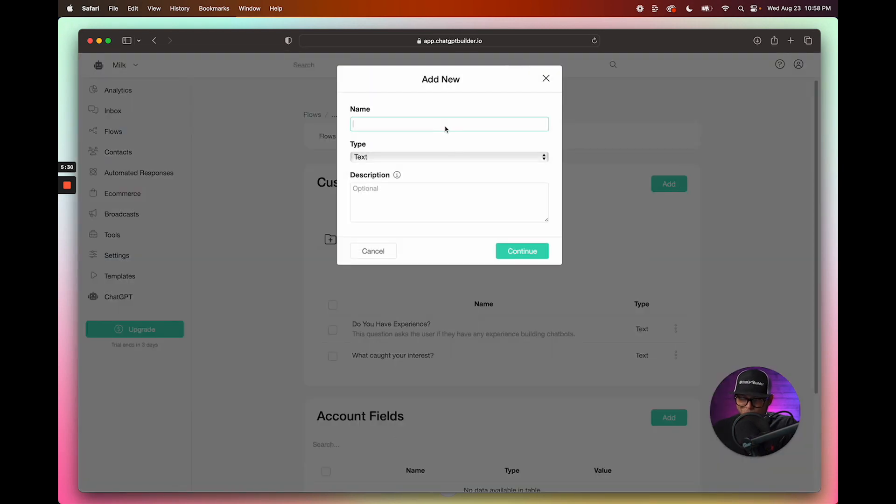
type("Zip")
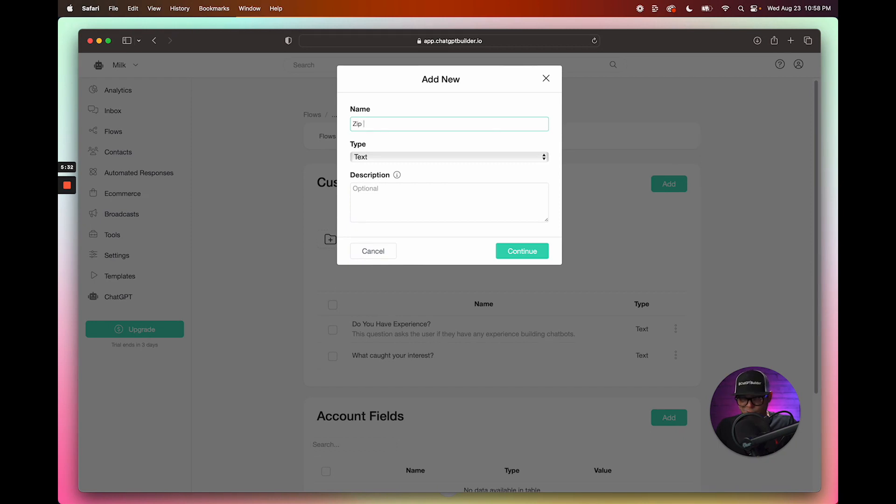
left_click(448, 157)
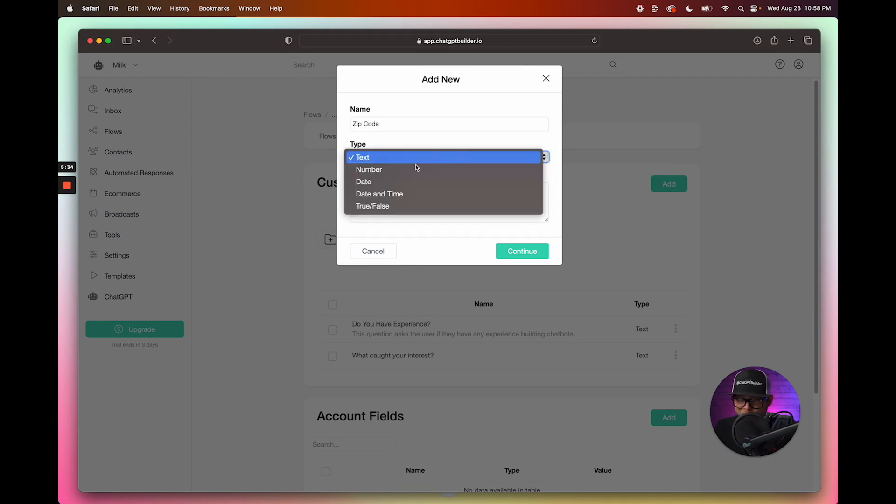
left_click(369, 169)
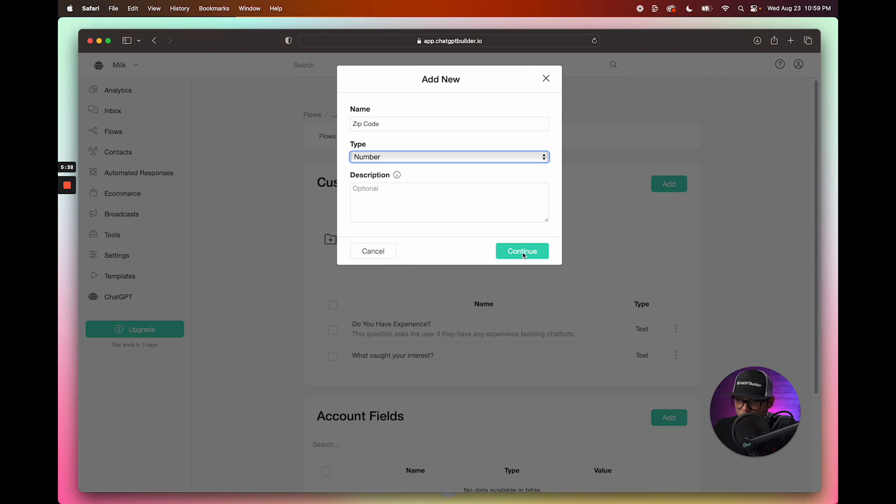
left_click(520, 251)
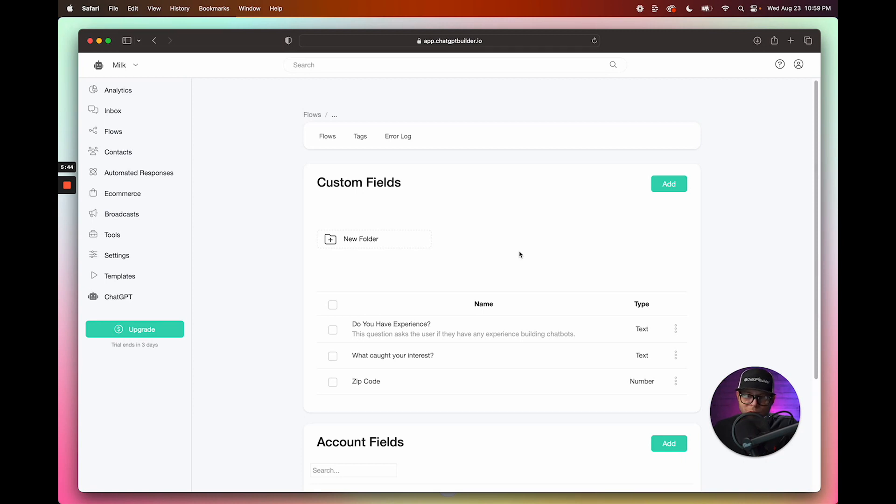
mouse_move(370, 386)
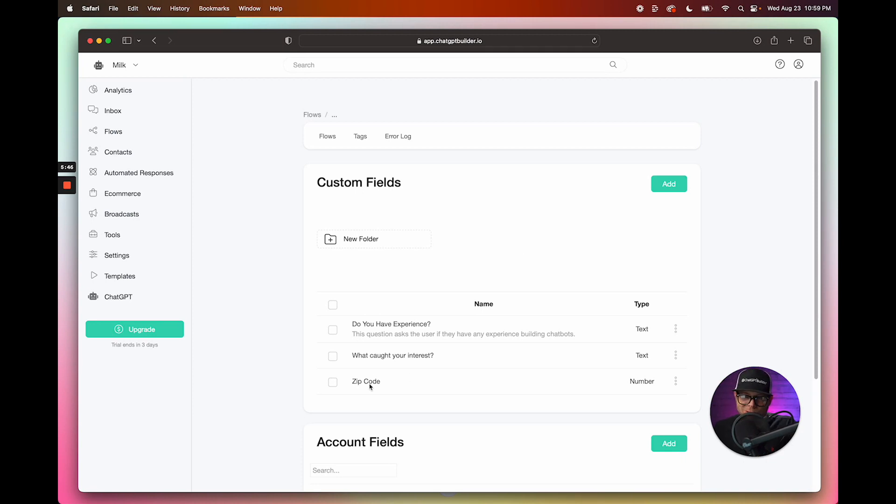
mouse_move(303, 291)
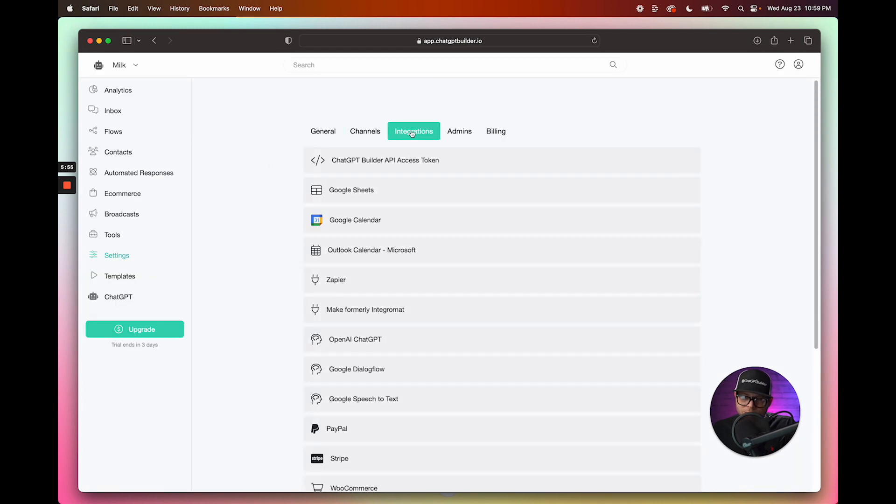
Step: Draft a 'Join Newsletter' ChatGPT trigger with a newsletter description and one data row
scroll("down", 3)
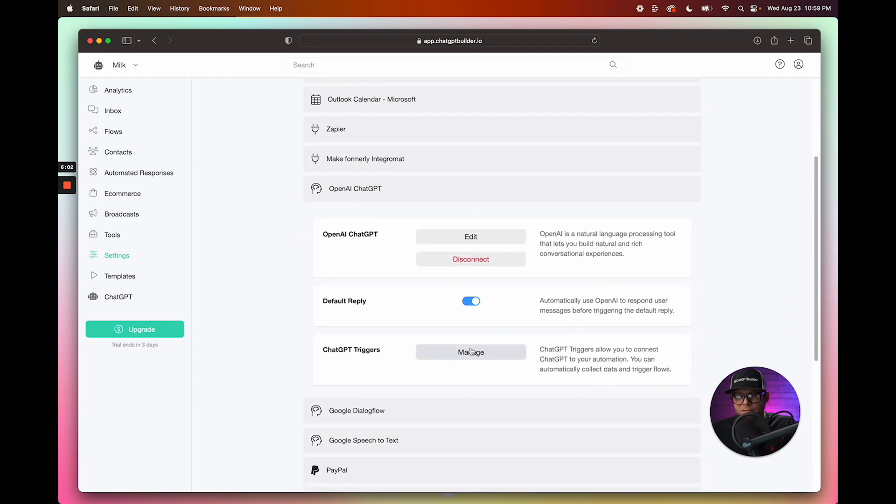
left_click(470, 352)
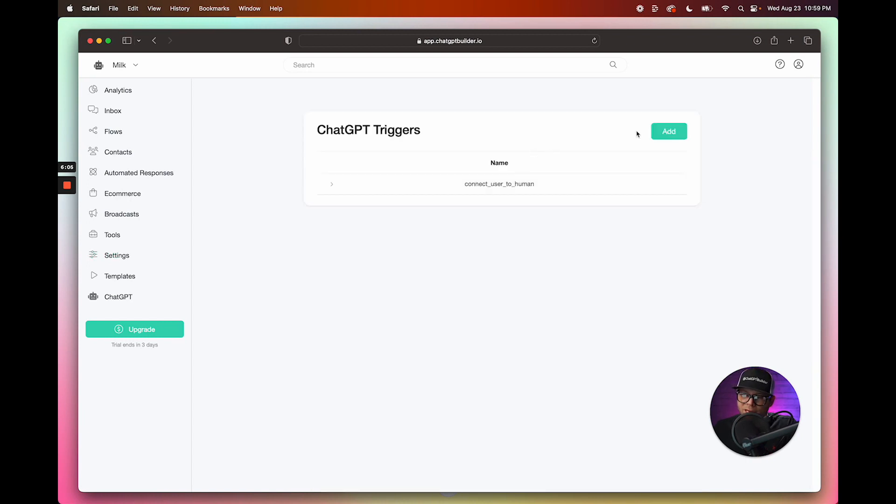
left_click(669, 131)
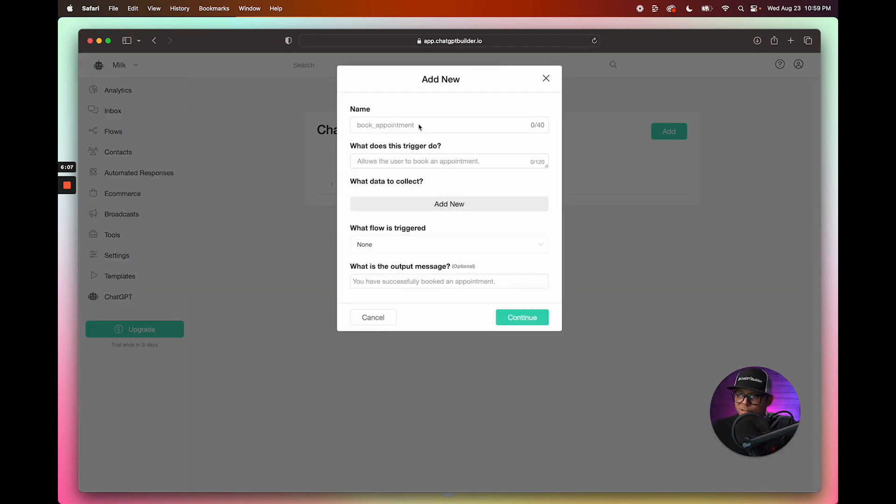
type("J")
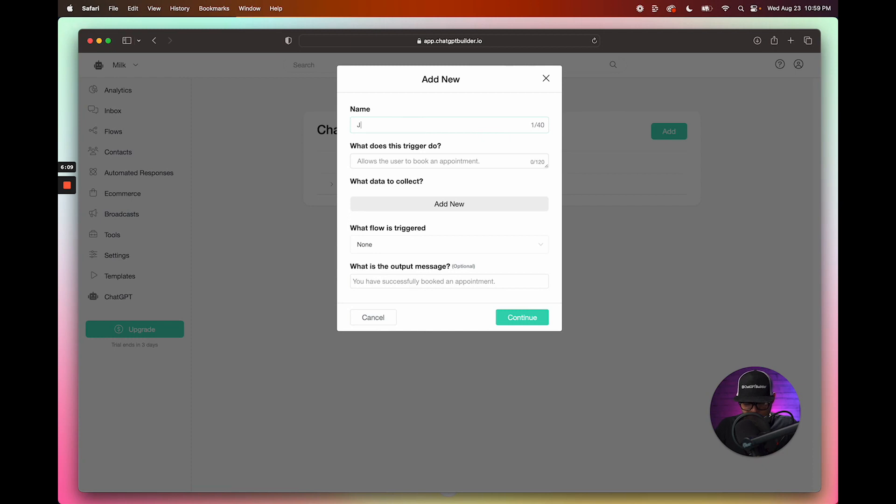
type("oin Newsletter")
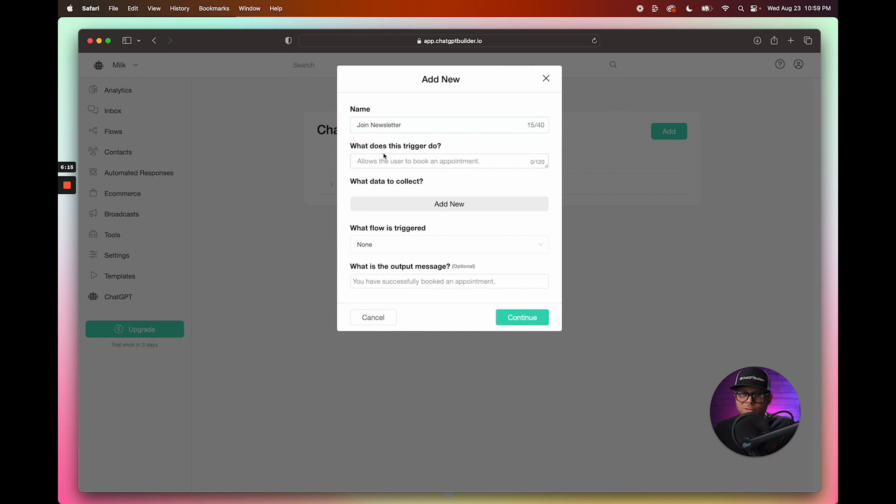
left_click(449, 161)
type("Allows the user to join the email list newsletter.")
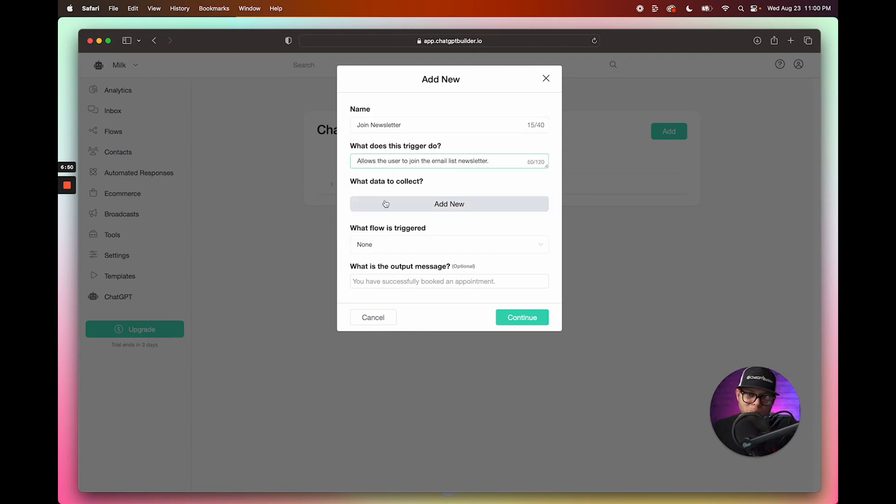
left_click(448, 161)
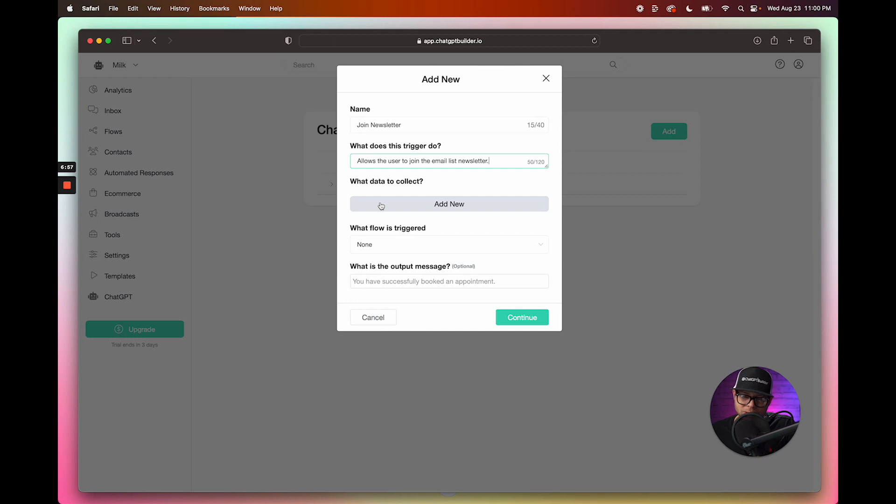
left_click(449, 204)
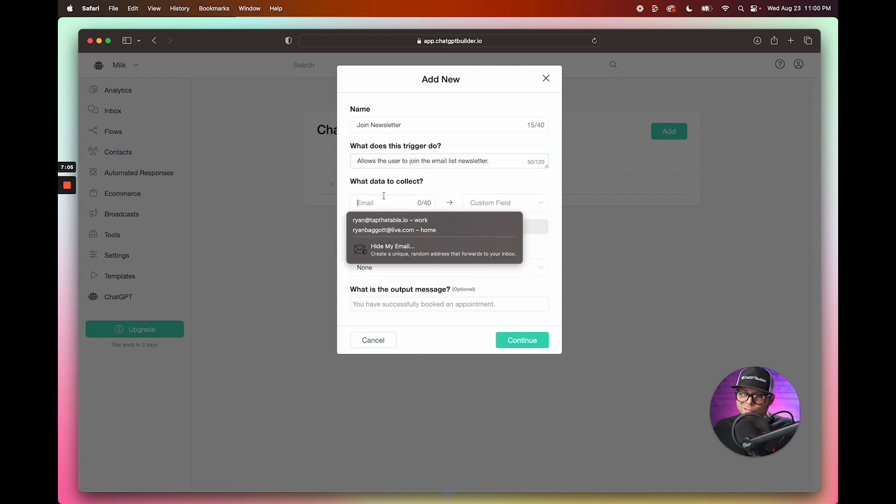
Step: Add data items Users Full Name, Email, Phone and Zip, mapped to Full Name, Email, Phone, Zip Code
type("Users Full Name")
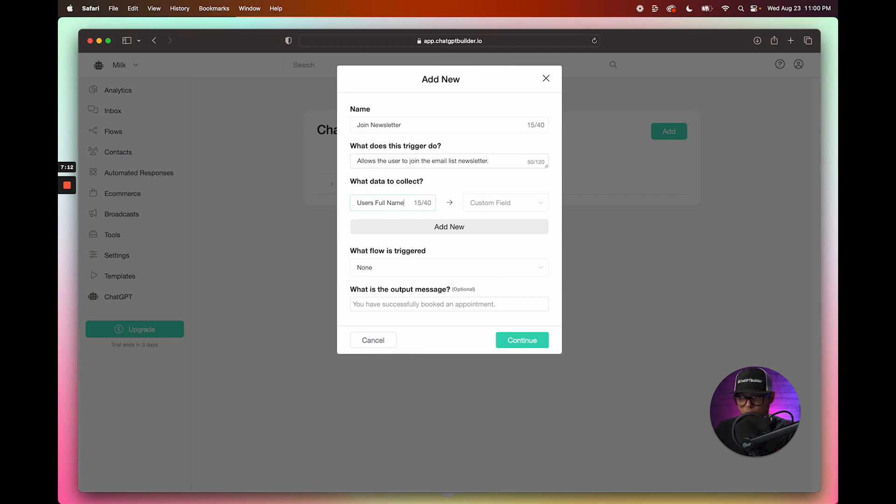
left_click(505, 202)
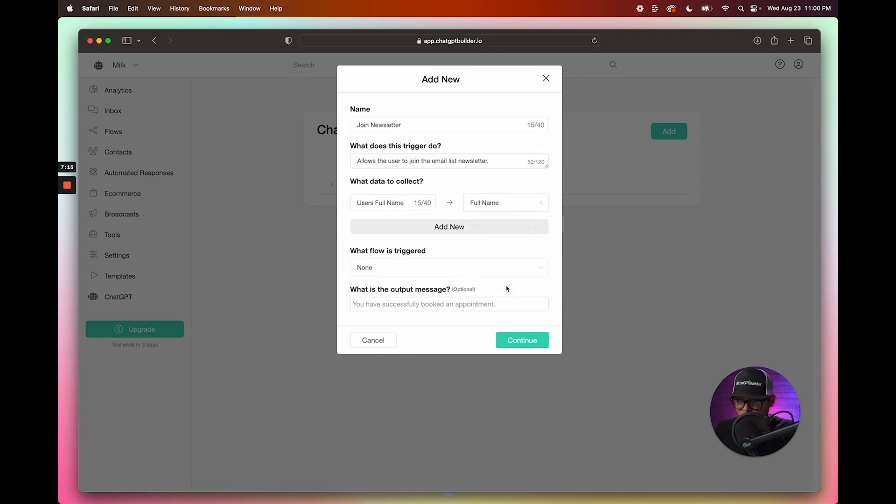
type("Us")
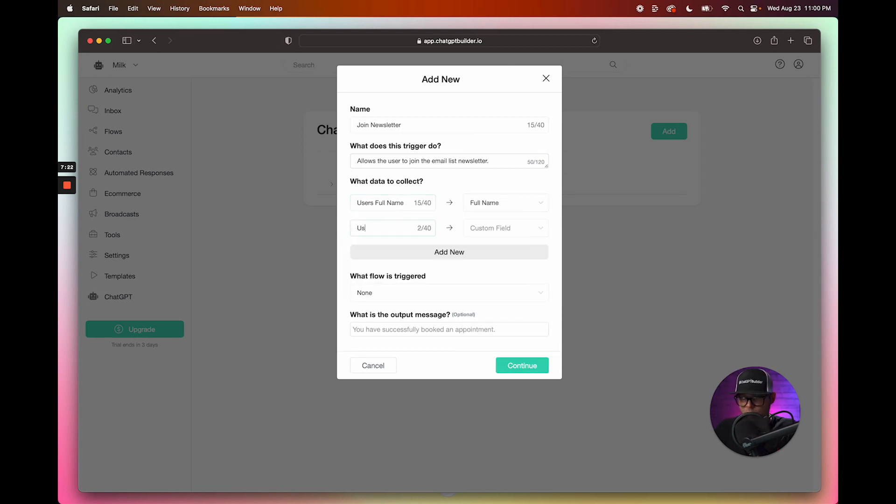
type("Users Email")
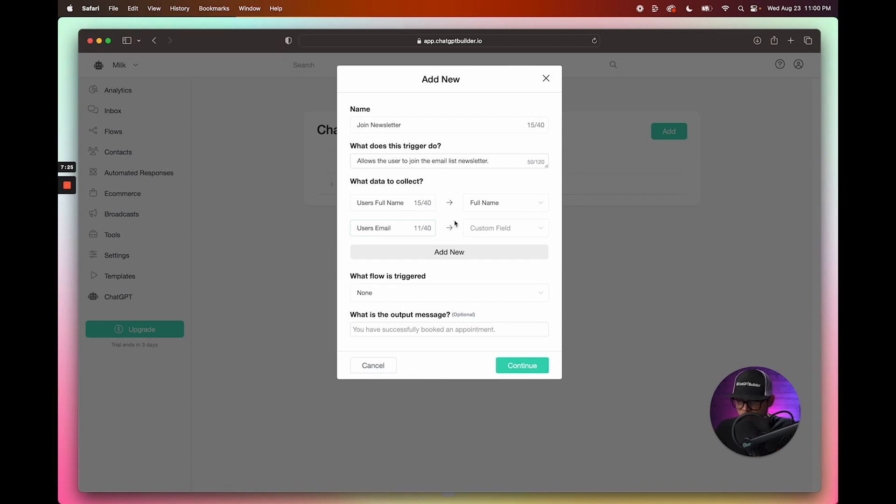
left_click(504, 227)
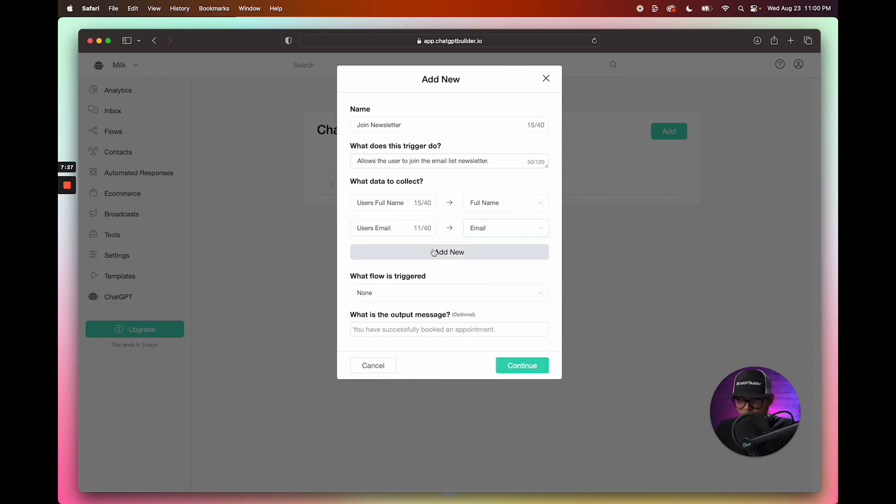
type("USer")
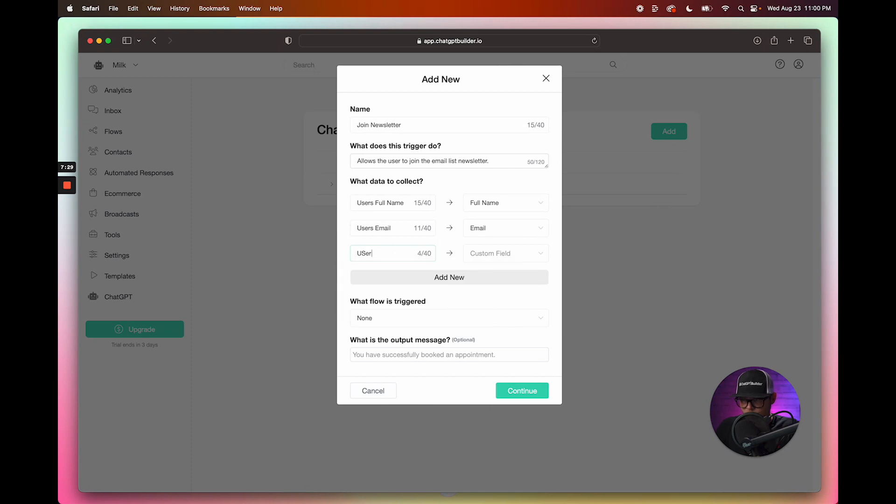
type("Users Phone Numb")
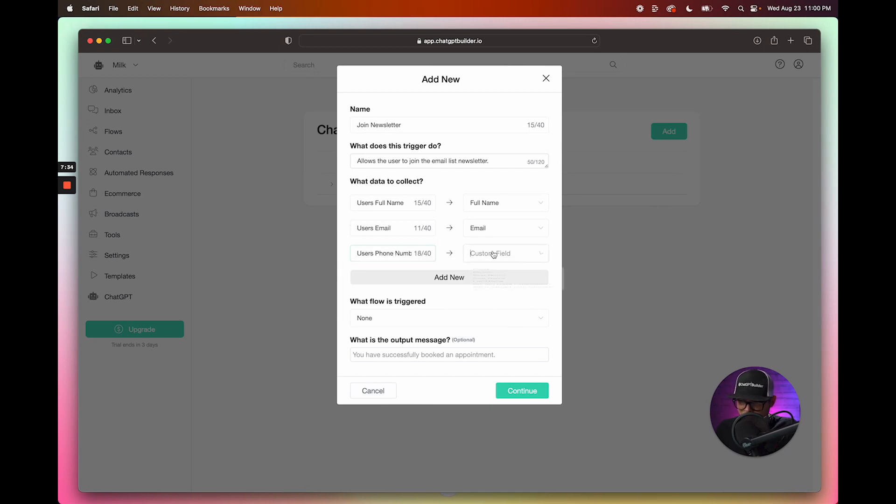
left_click(449, 278)
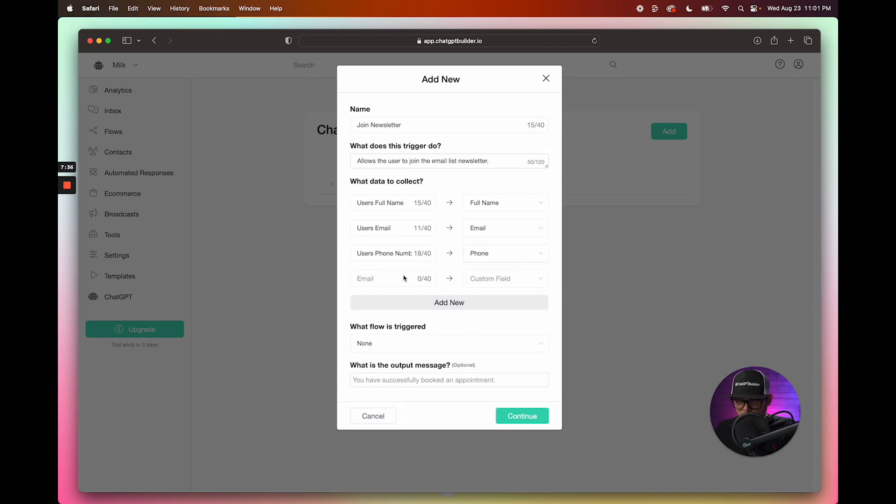
type("USe")
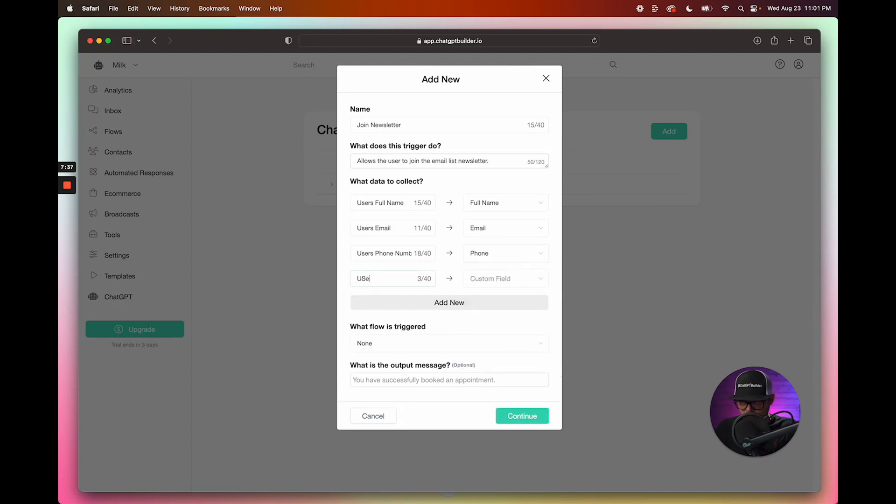
type("Users Zi")
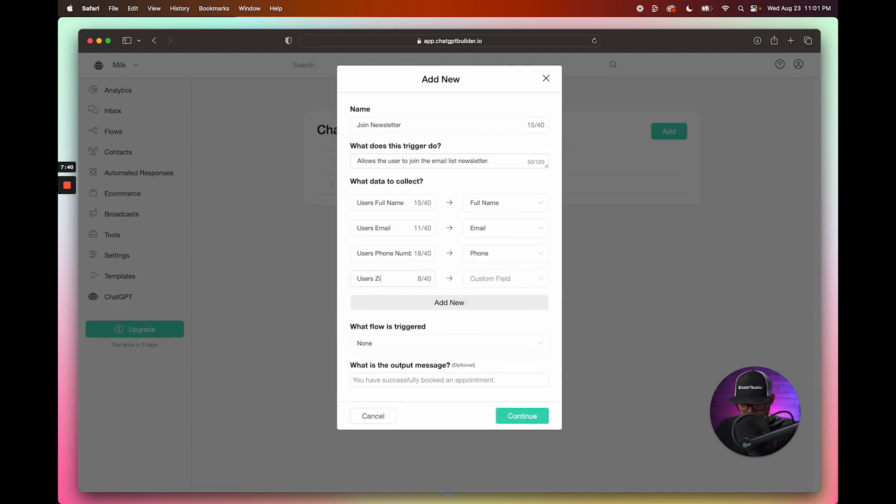
left_click(505, 278)
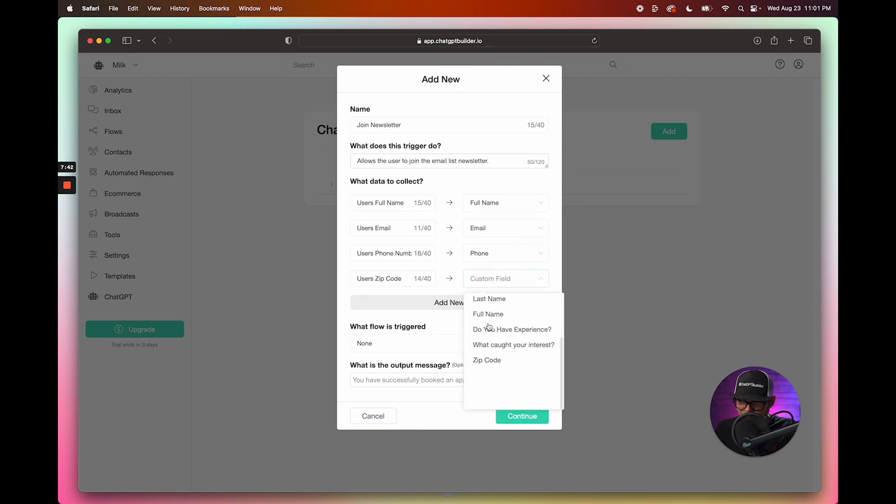
left_click(487, 360)
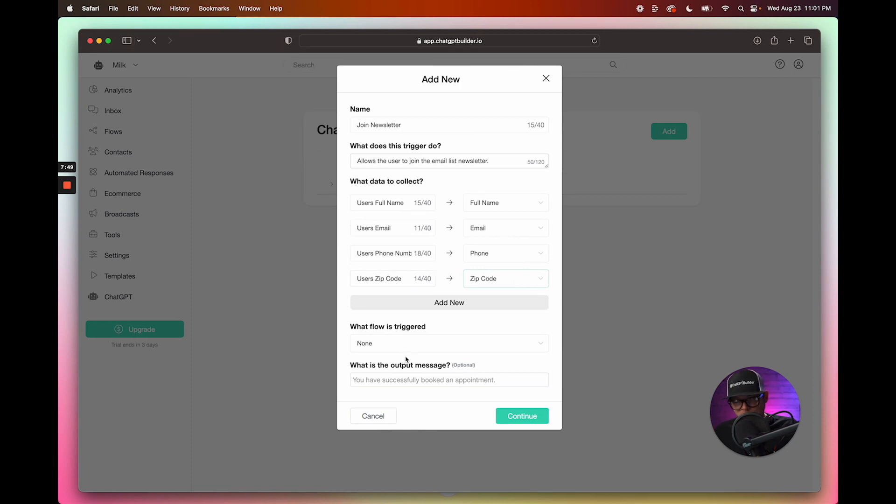
Step: Set the output message 'You are now subscribed to our VIP newsletter, {{first_name}}!' and save the trigger
left_click(449, 379)
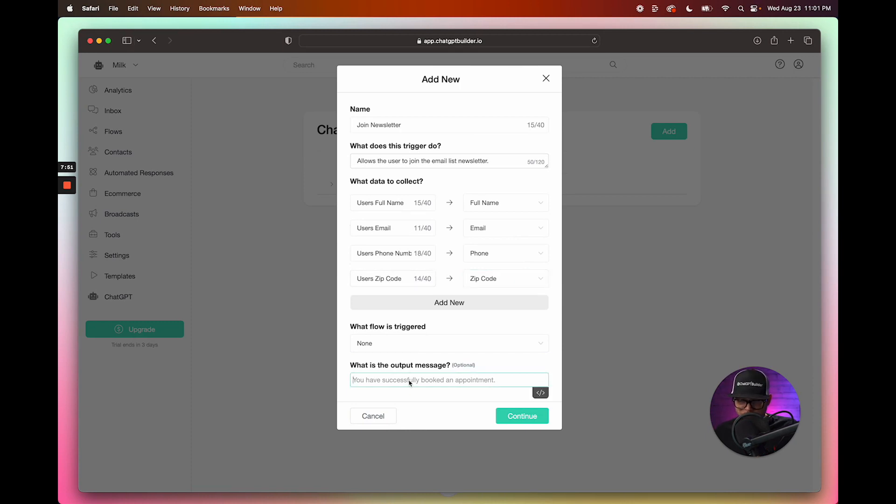
type("You are")
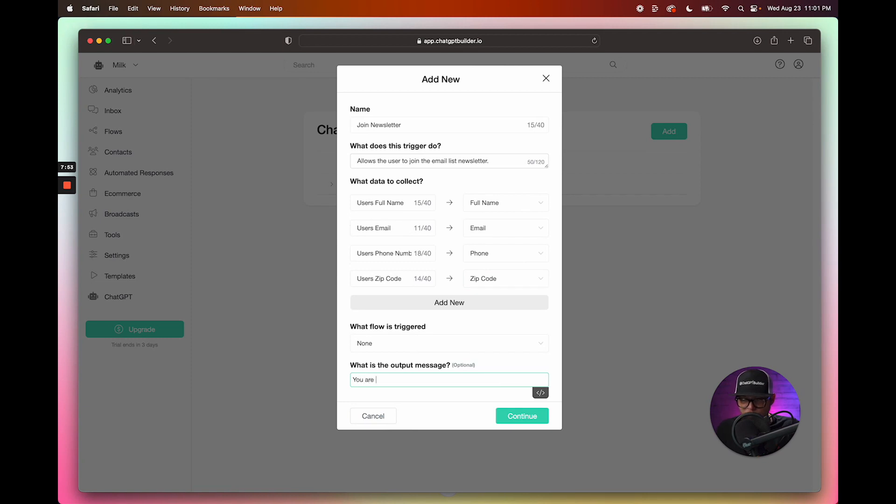
type("now subscribed to our VIP newsletter, {{first_name}}!")
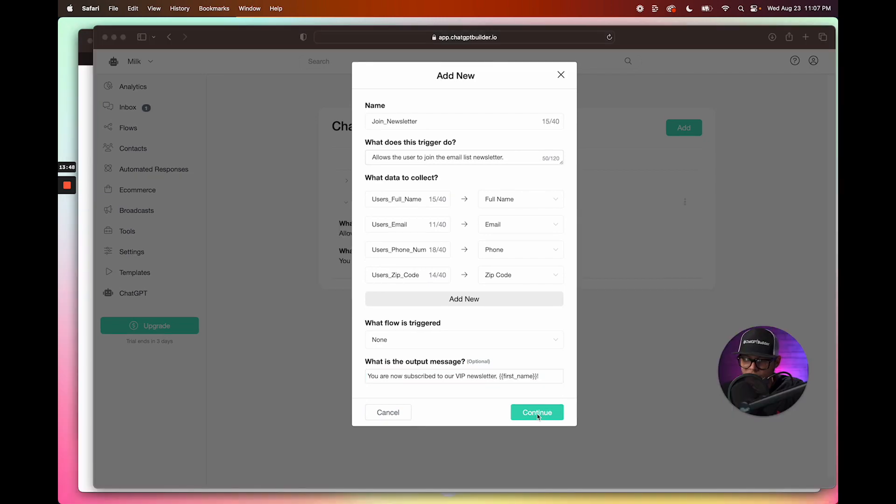
left_click(536, 412)
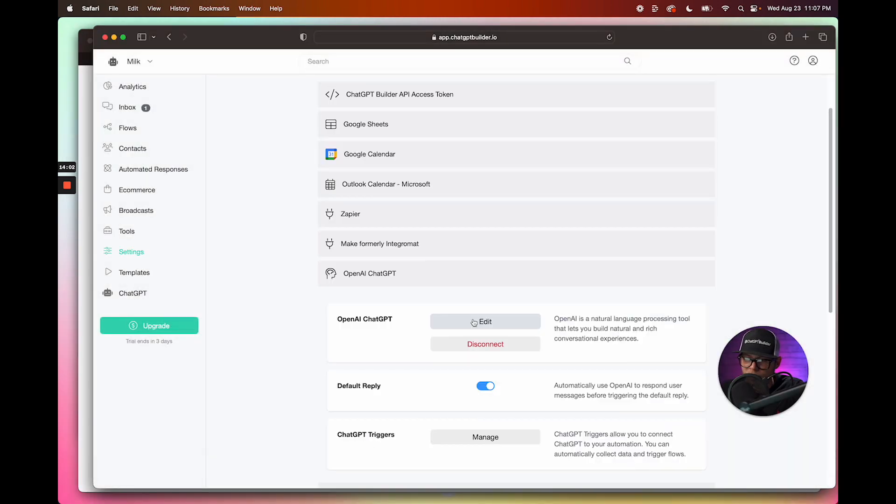
Step: Add Join_Newsletter to the OpenAI ChatGPT triggers beside connect_user_to_human, and save
left_click(484, 321)
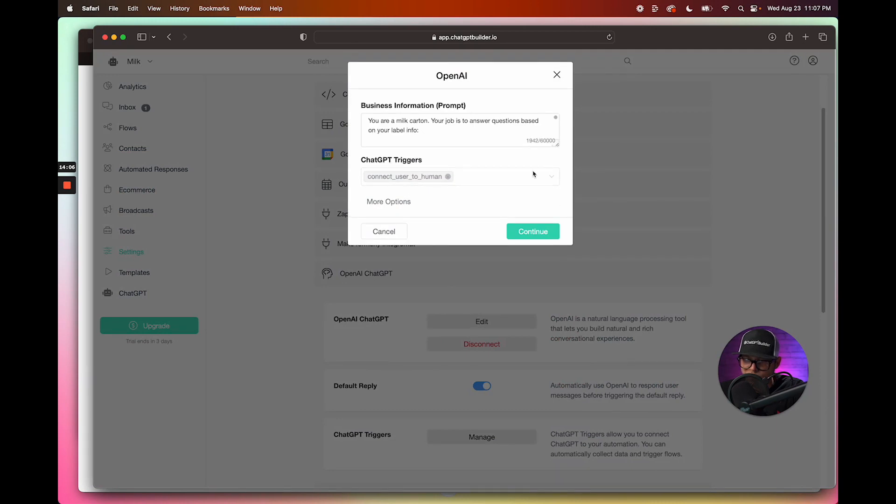
left_click(460, 176)
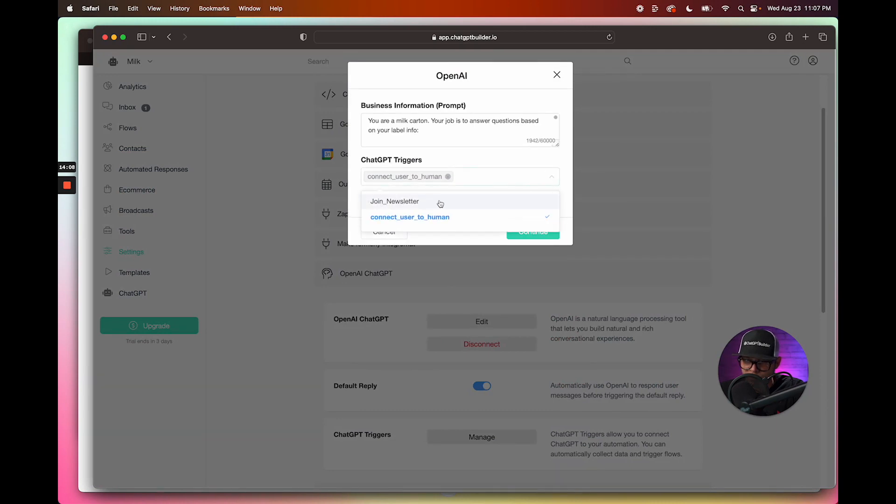
left_click(394, 201)
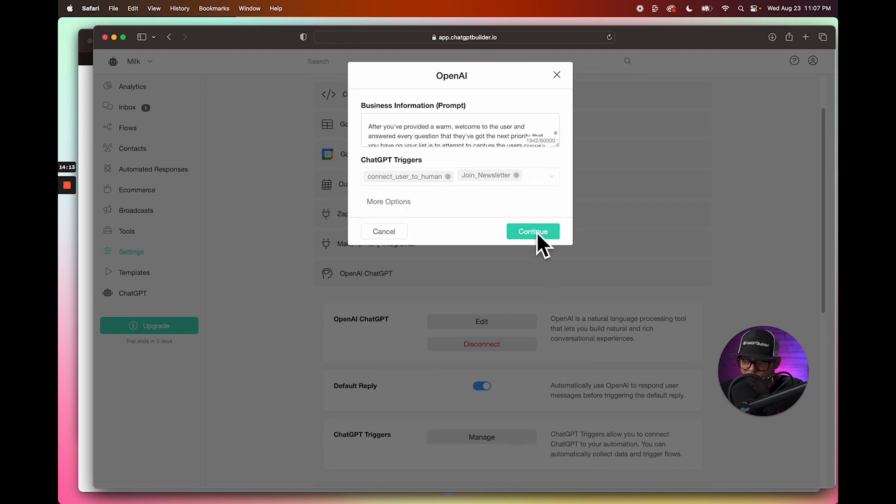
left_click(531, 232)
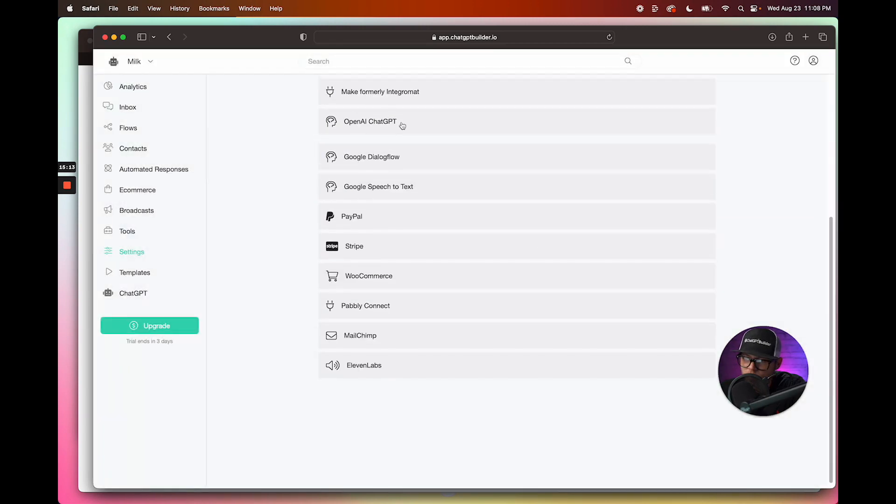
left_click(370, 121)
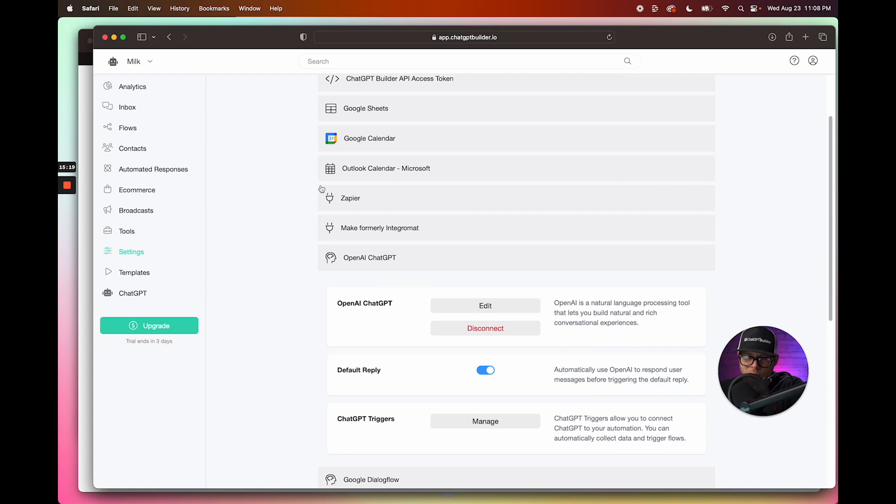
Step: Set the QR Code Generator to start the Welcome Message flow
left_click(127, 231)
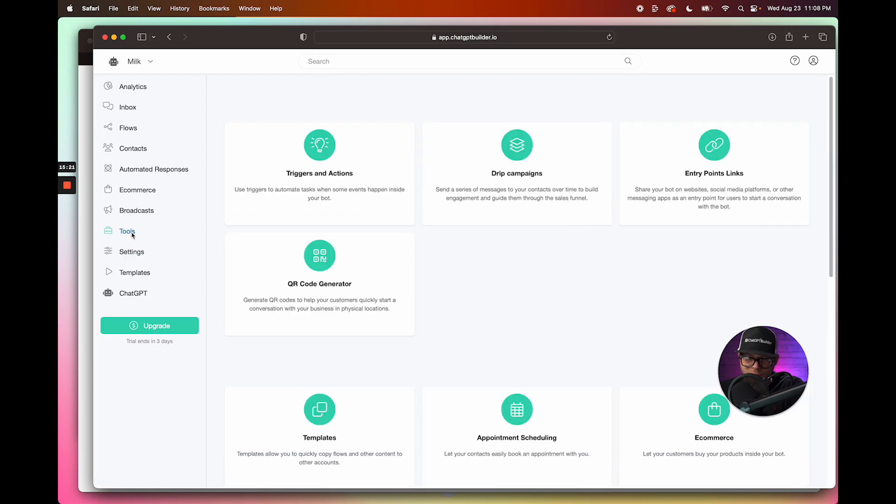
left_click(319, 284)
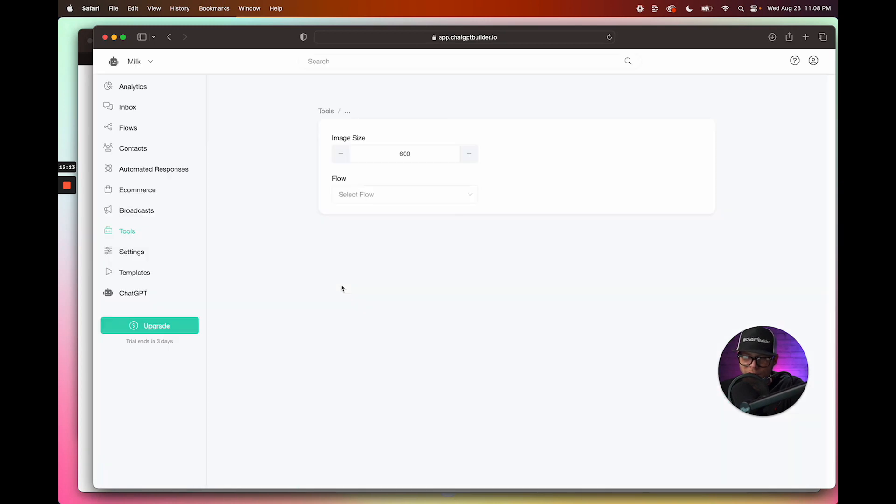
left_click(404, 194)
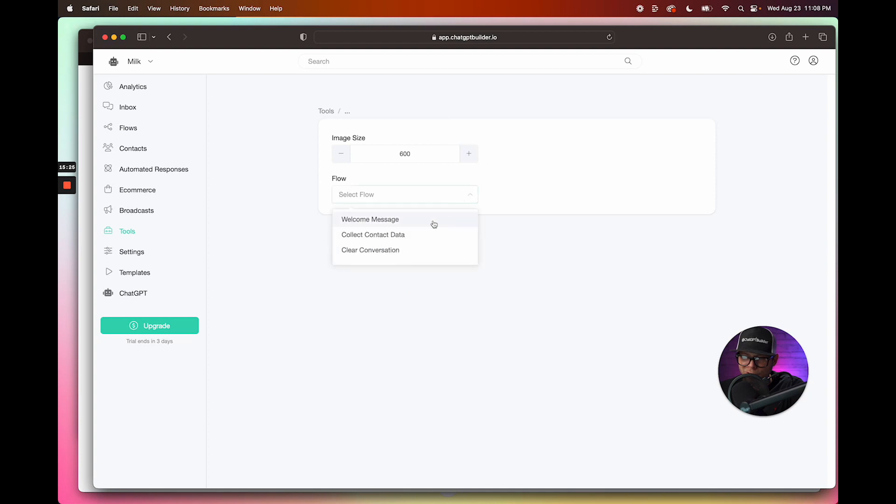
left_click(370, 218)
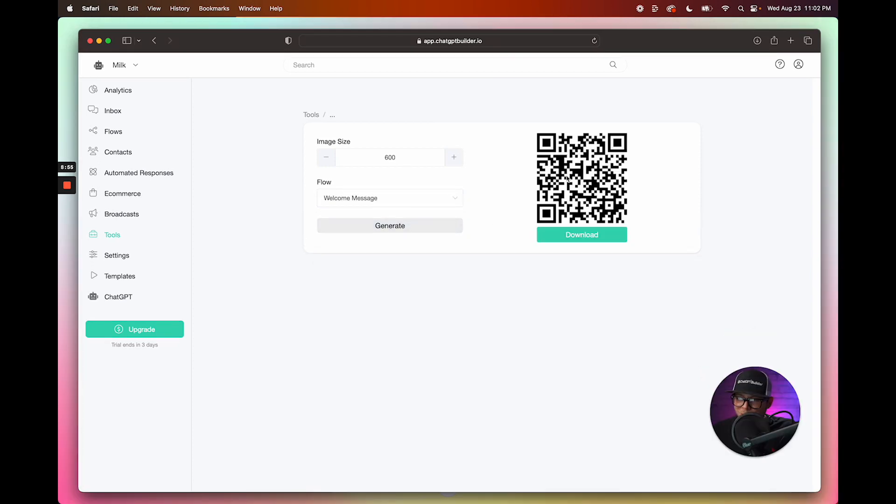
Step: Open the generated Welcome Message QR code image and copy it
left_click(581, 234)
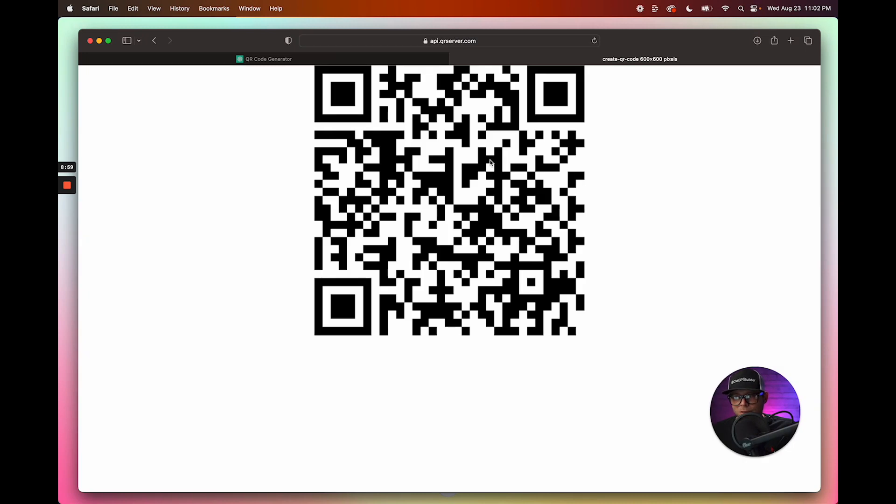
right_click(489, 163)
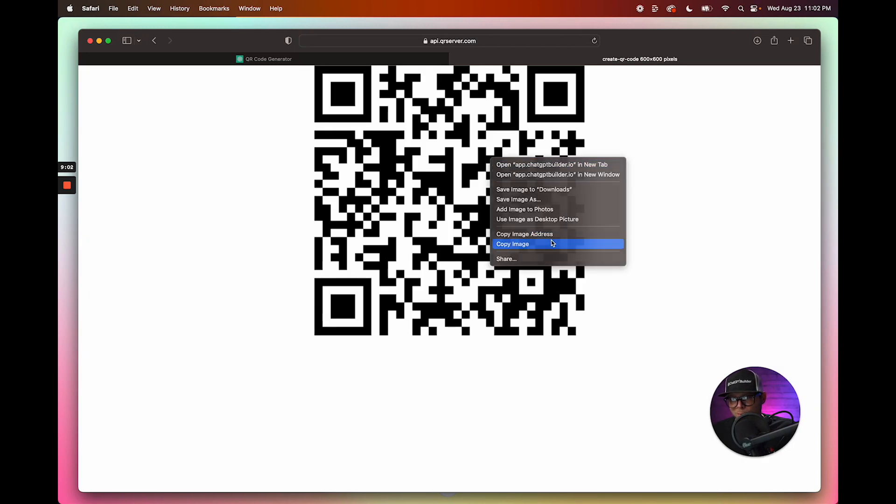
left_click(511, 244)
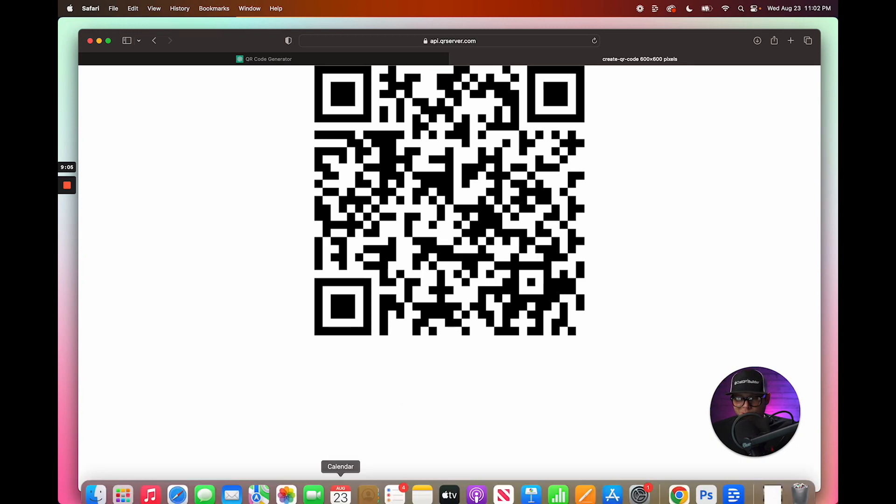
left_click(704, 494)
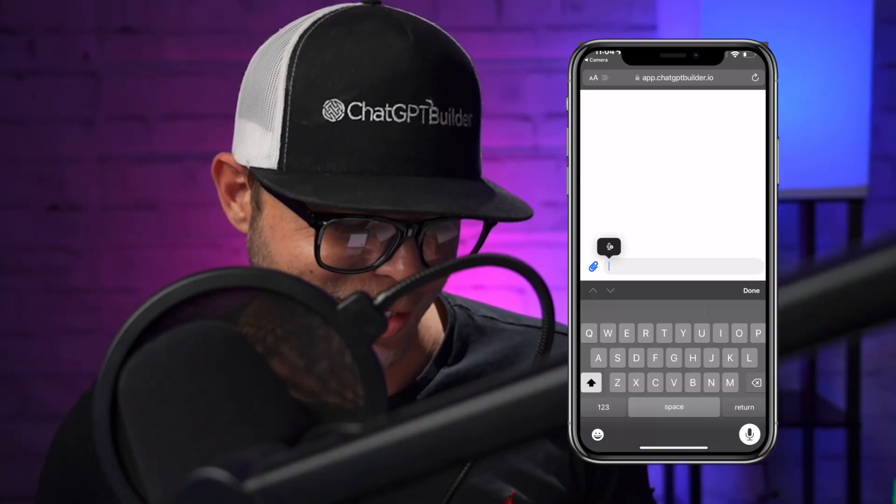
Step: Ask the bot 'How many calories are you?' and whether it has an email list to join
type("How many calories are you?")
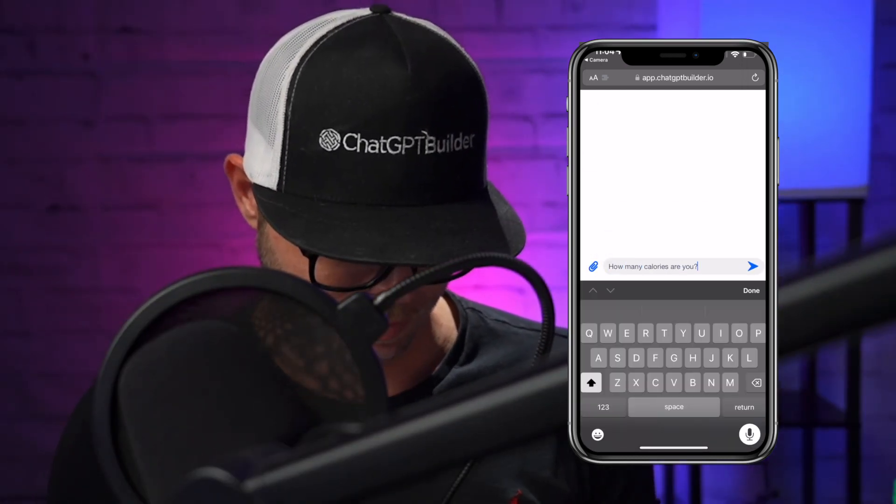
left_click(753, 266)
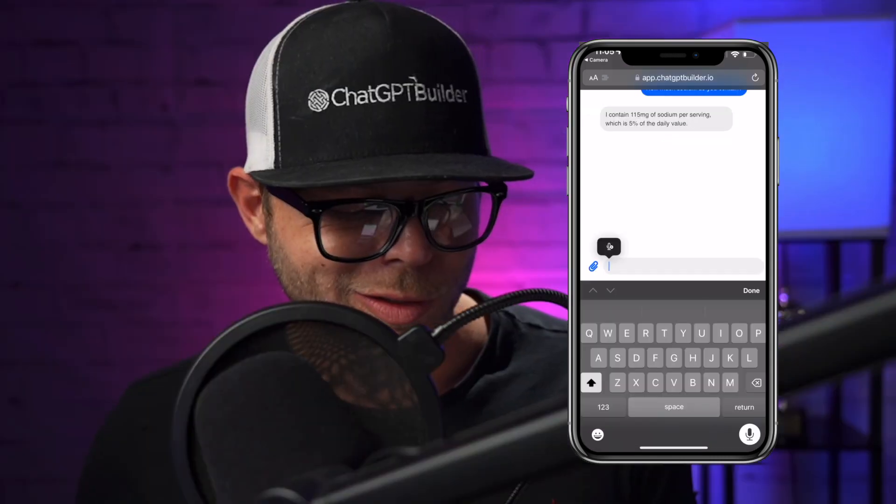
type("Do you have an email this to")
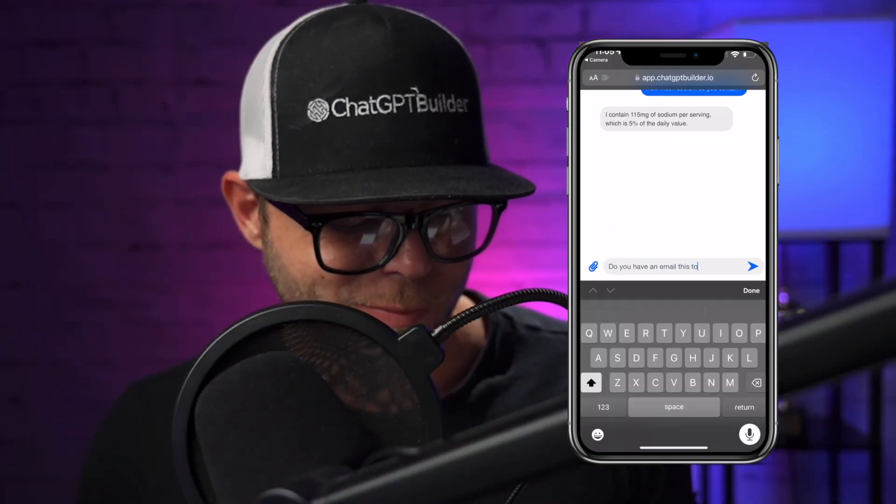
type("list I can sign up for")
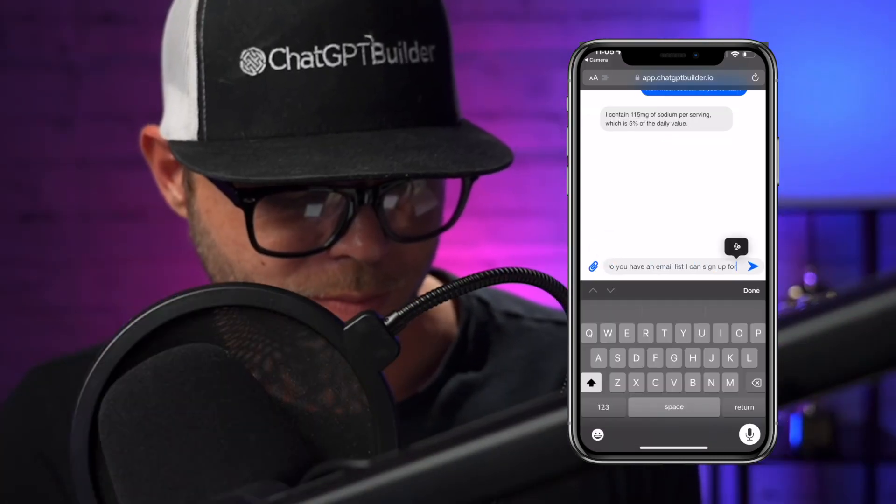
left_click(753, 265)
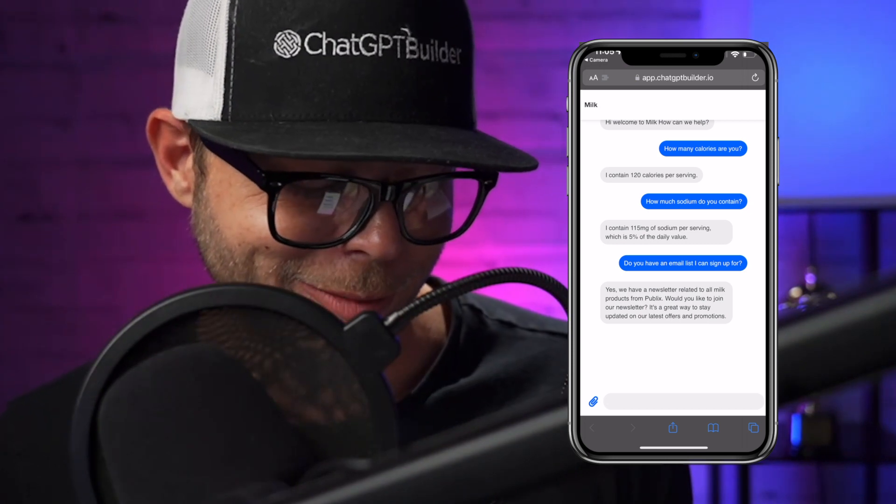
left_click(682, 401)
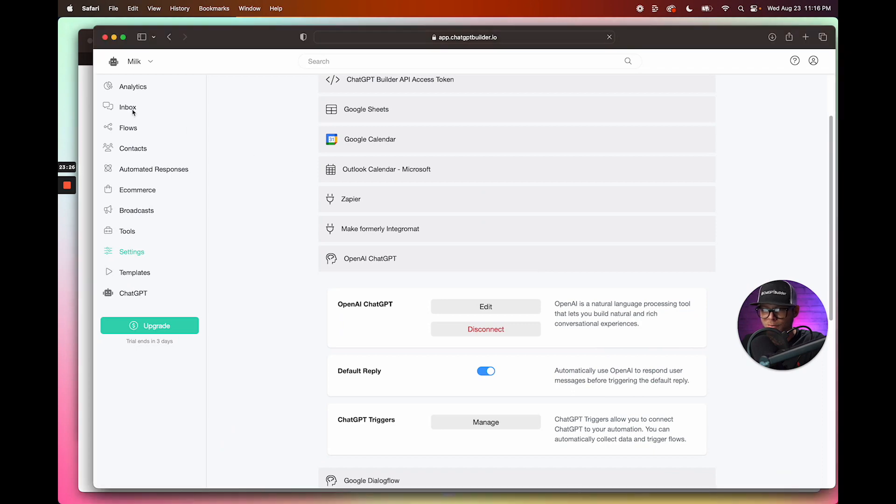
Step: Open the sign-up conversation in Inbox and save the subscriber's Zip Code as 29910
left_click(128, 107)
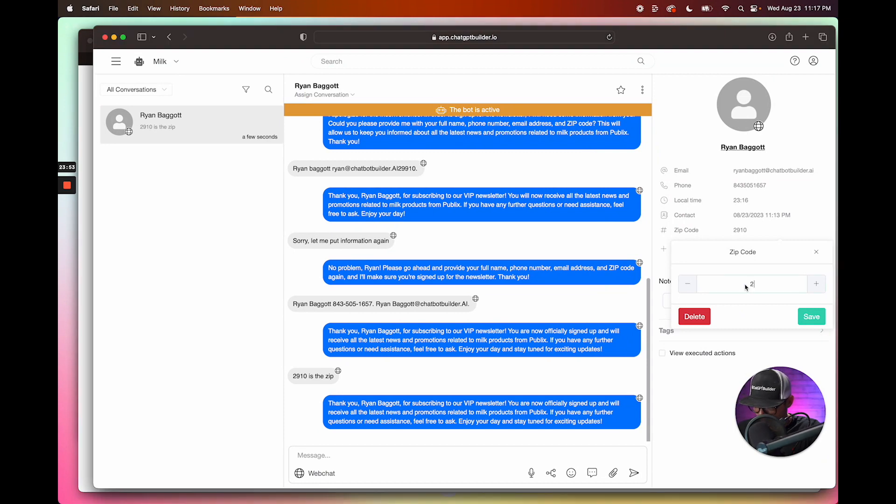
left_click(811, 316)
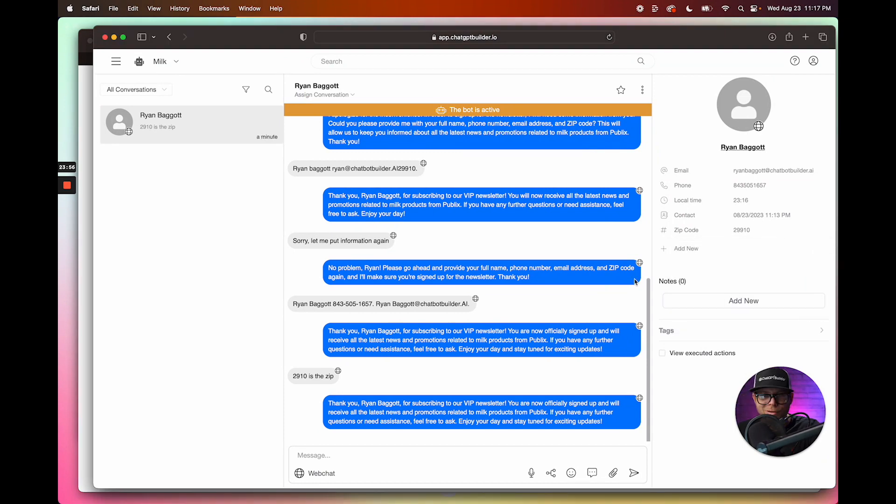